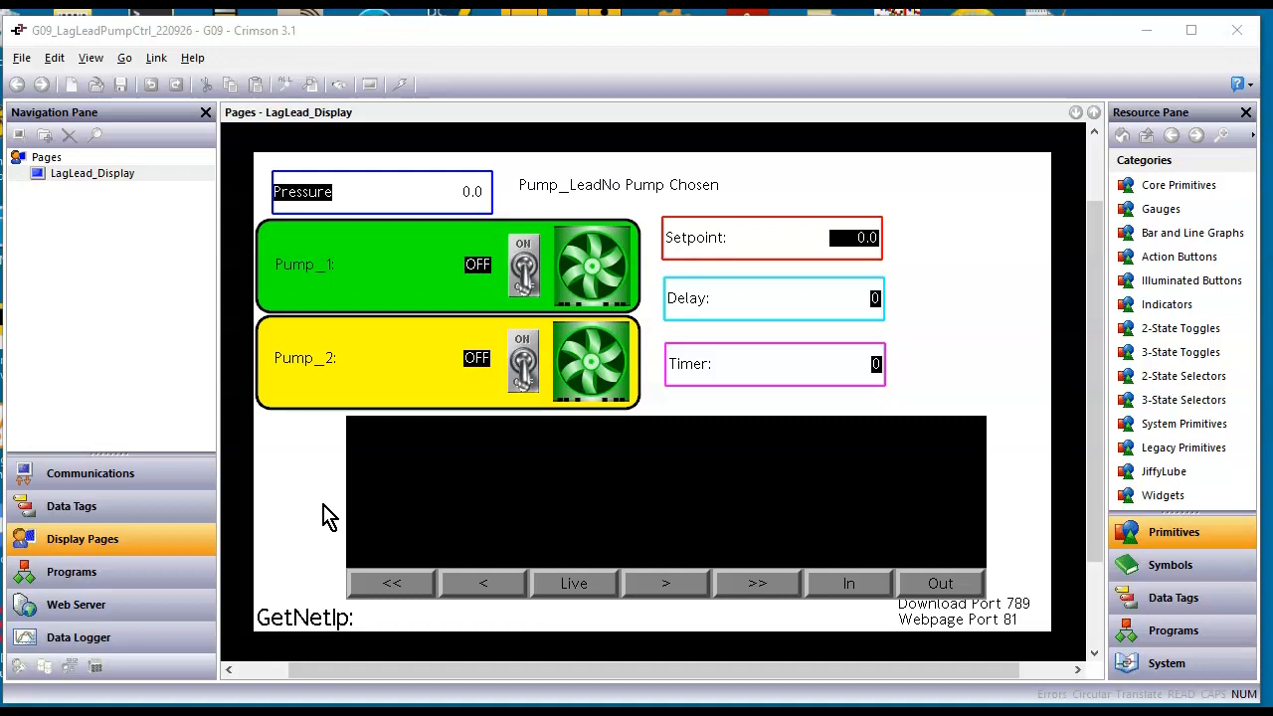
Review the Pressure, Pump_1 and Pump_2 data tag settings, ending back on Pressure
left_click(70, 505)
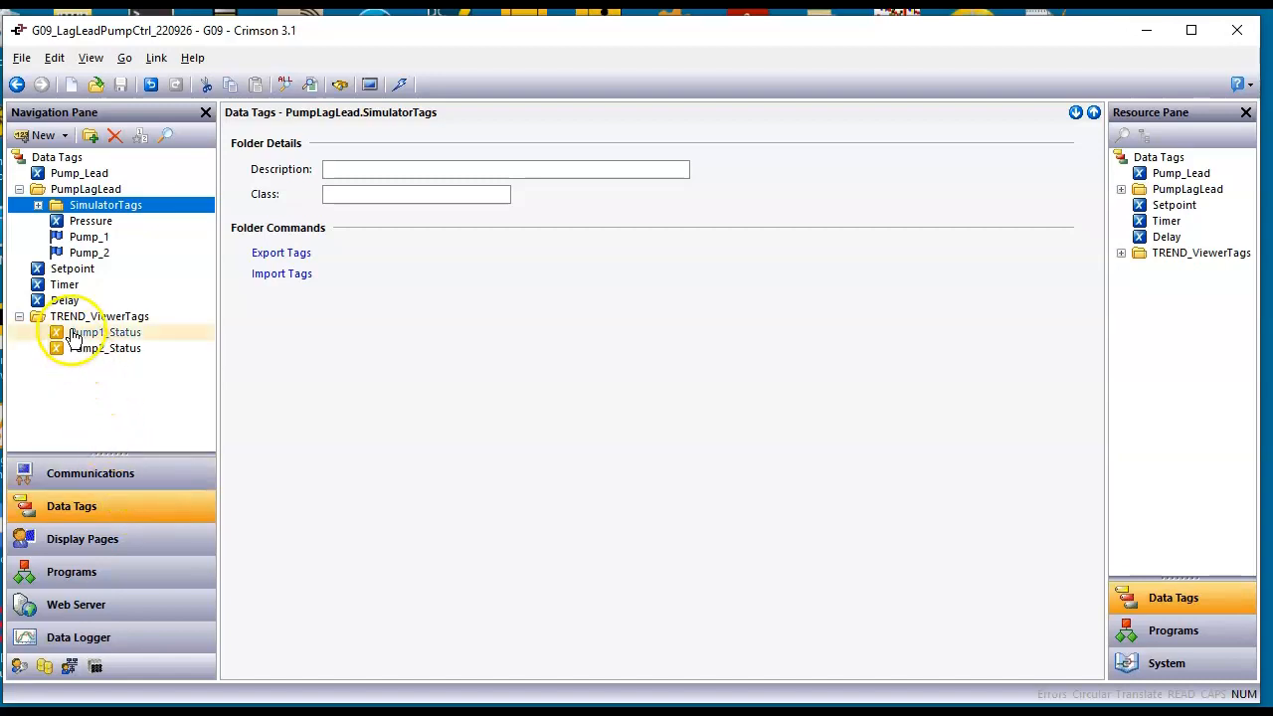
left_click(91, 219)
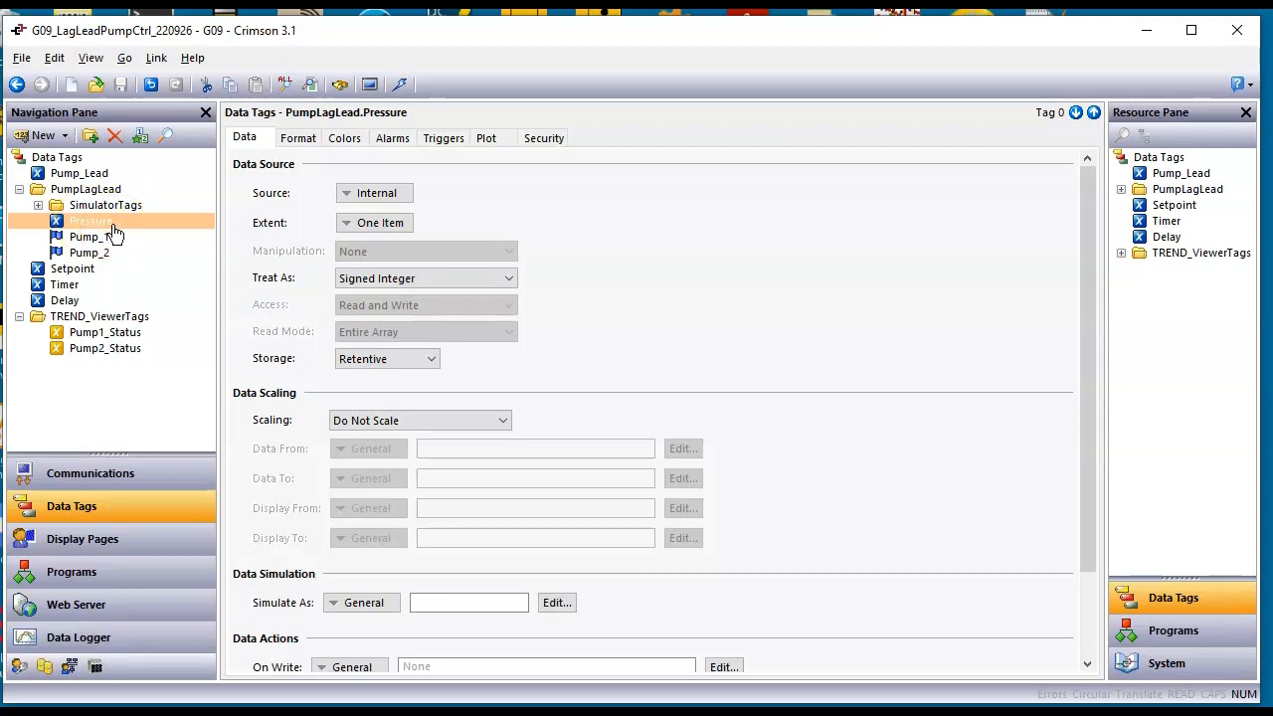
left_click(90, 236)
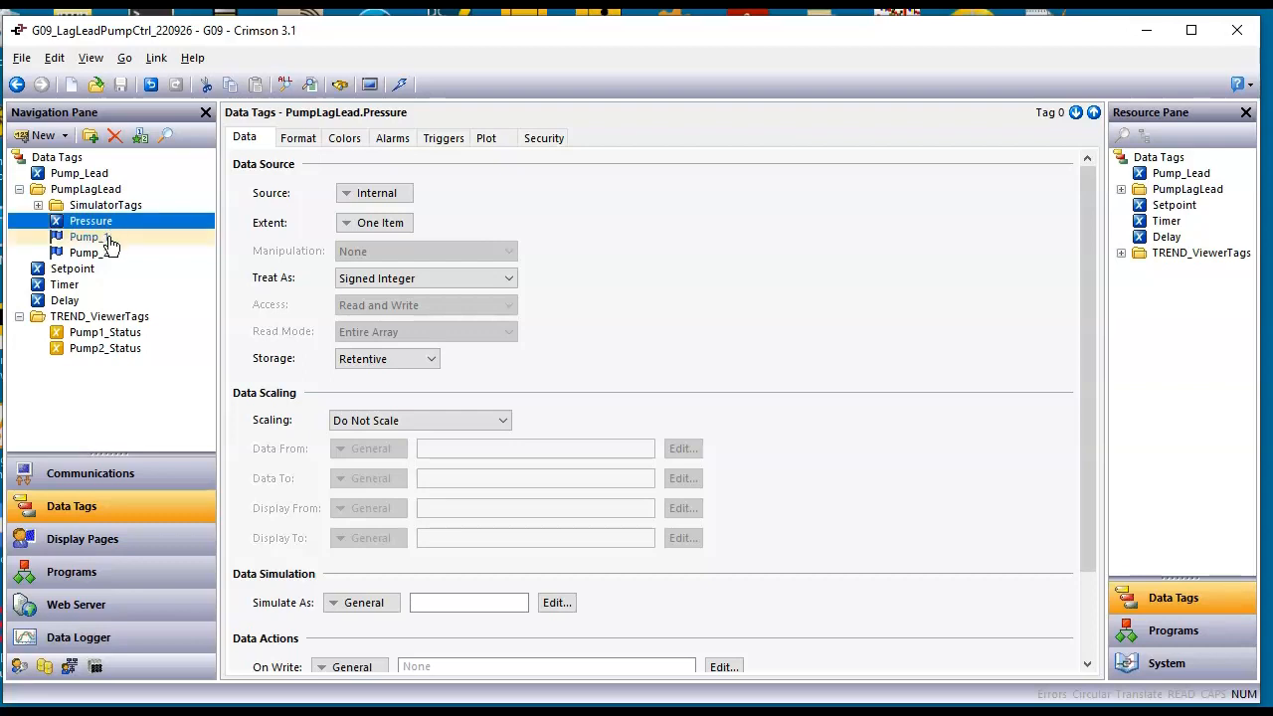
left_click(89, 237)
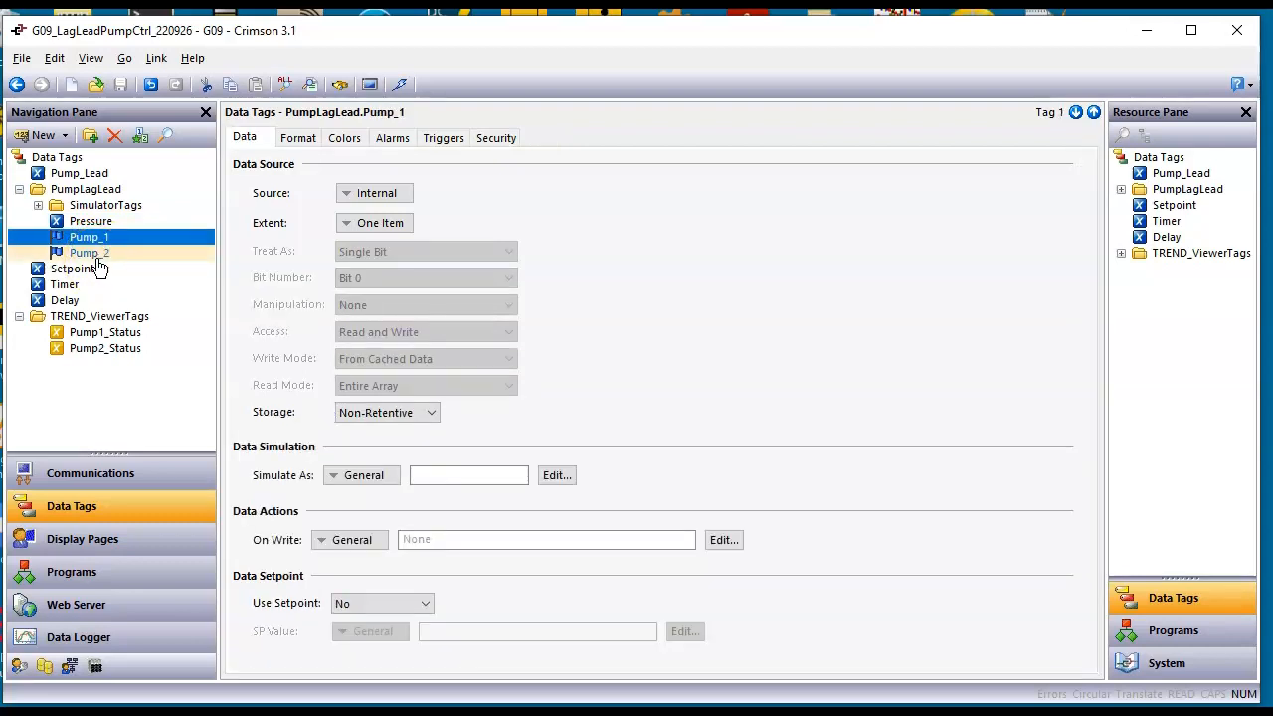
left_click(89, 252)
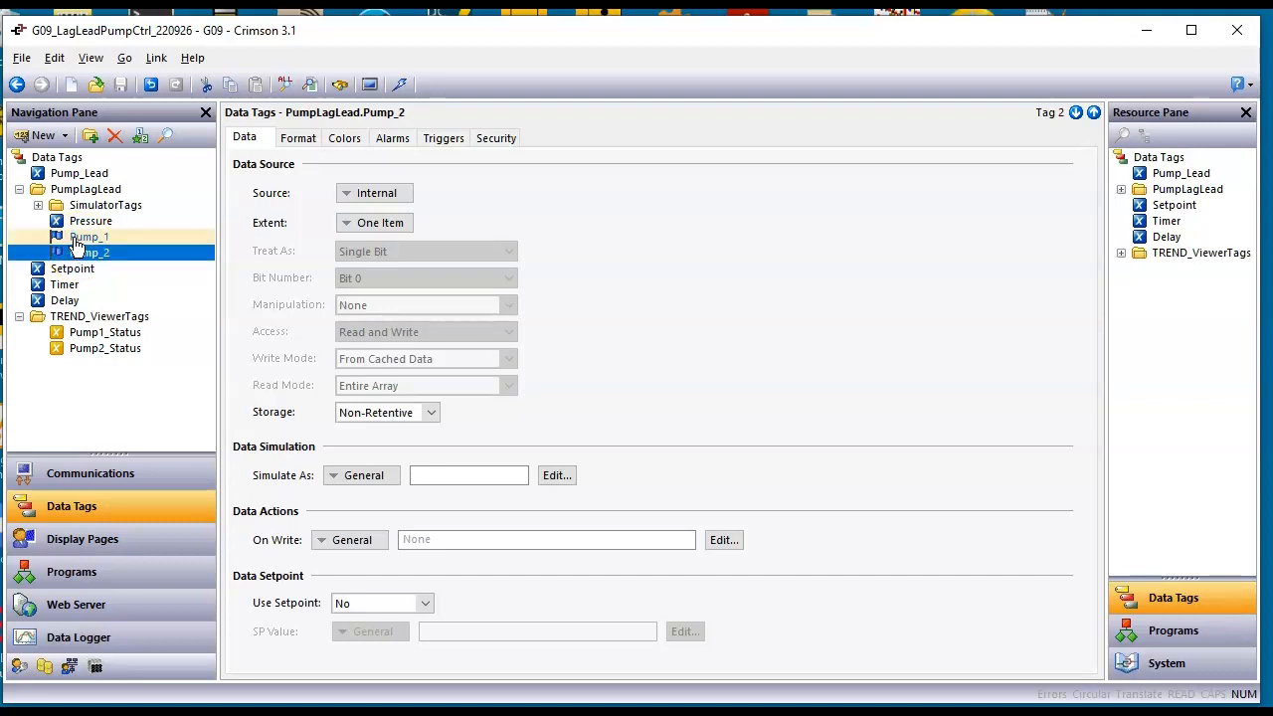
left_click(91, 219)
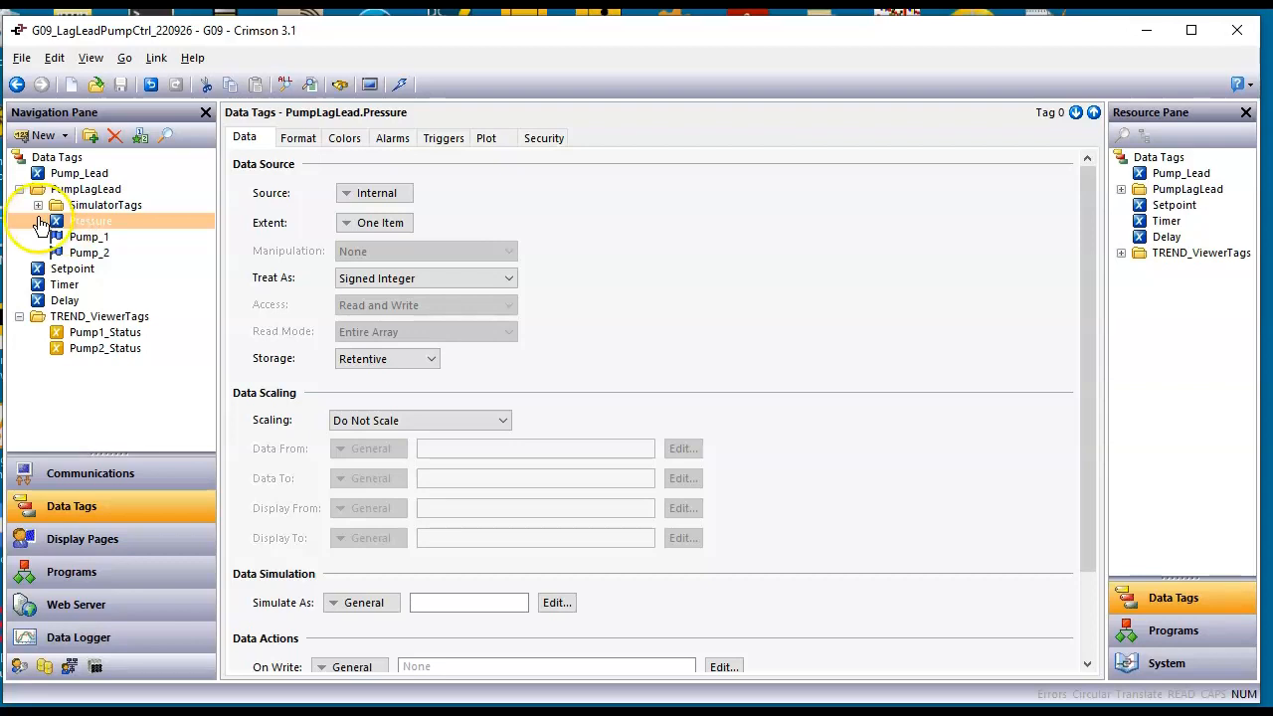
Inspect Flutter's Random(5) source and Simulate's Pressure-plus-Flutter source expression
left_click(38, 205)
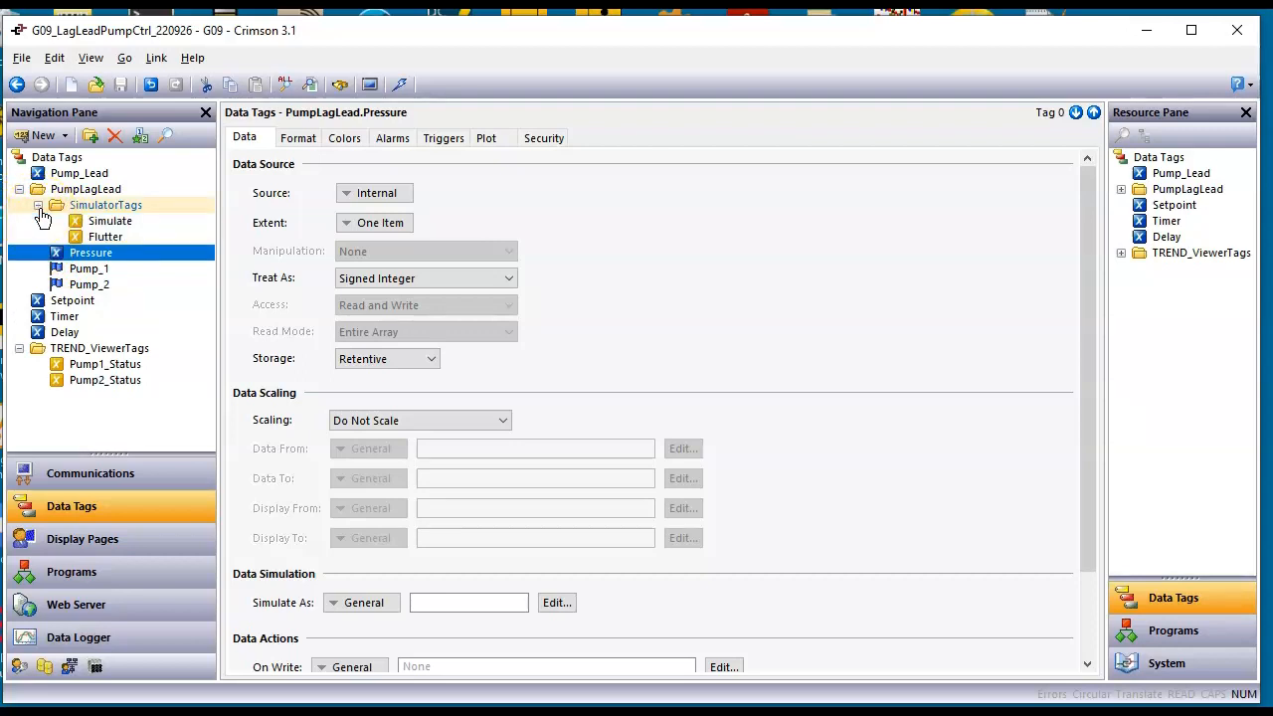
left_click(104, 236)
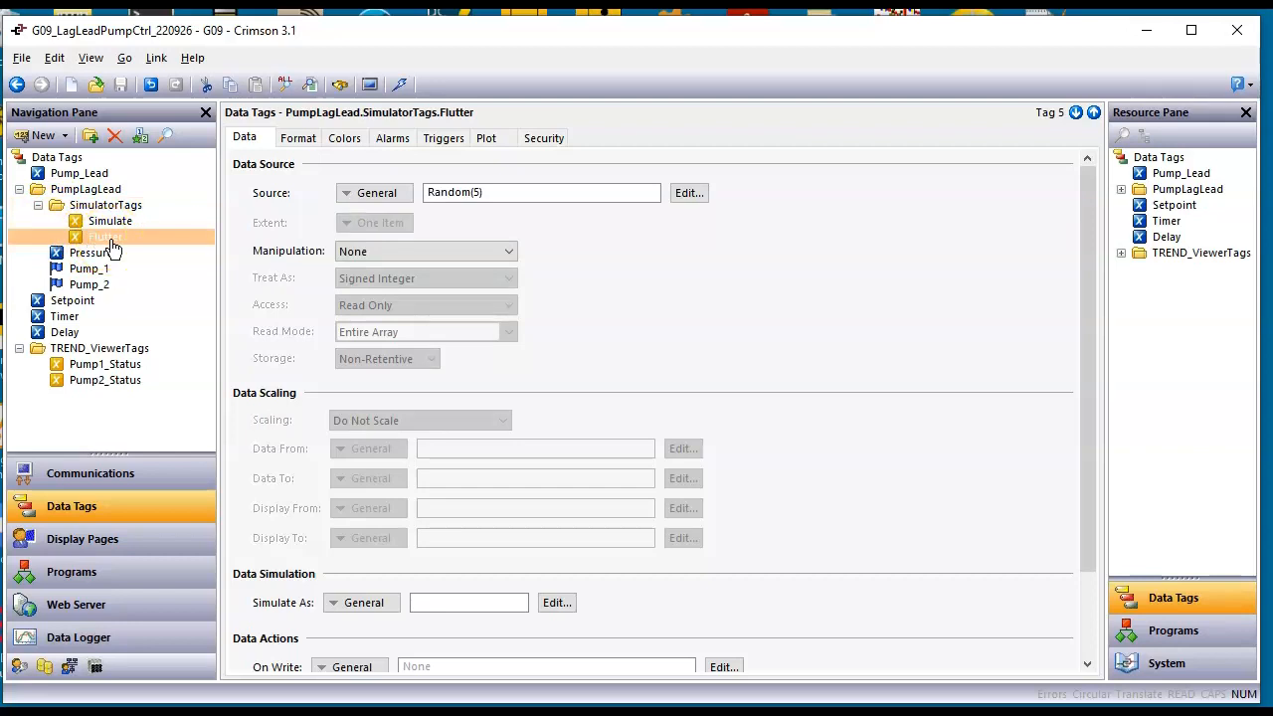
left_click(105, 237)
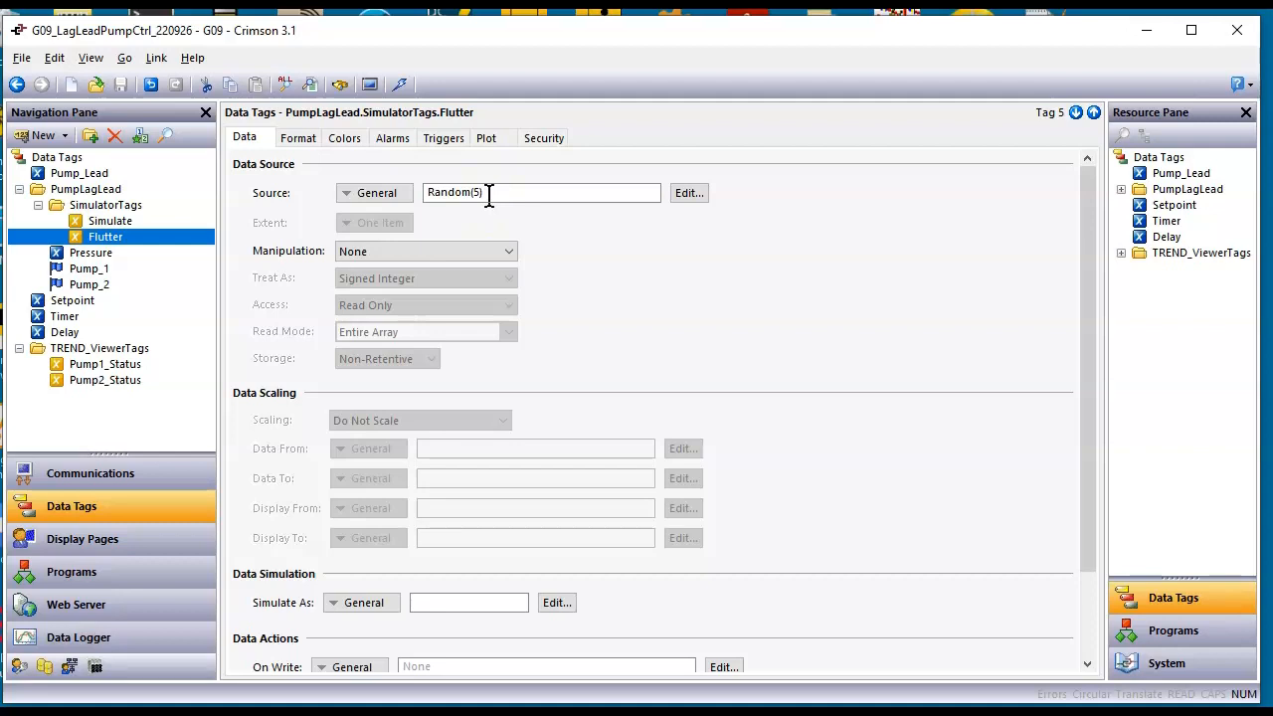
left_click(110, 220)
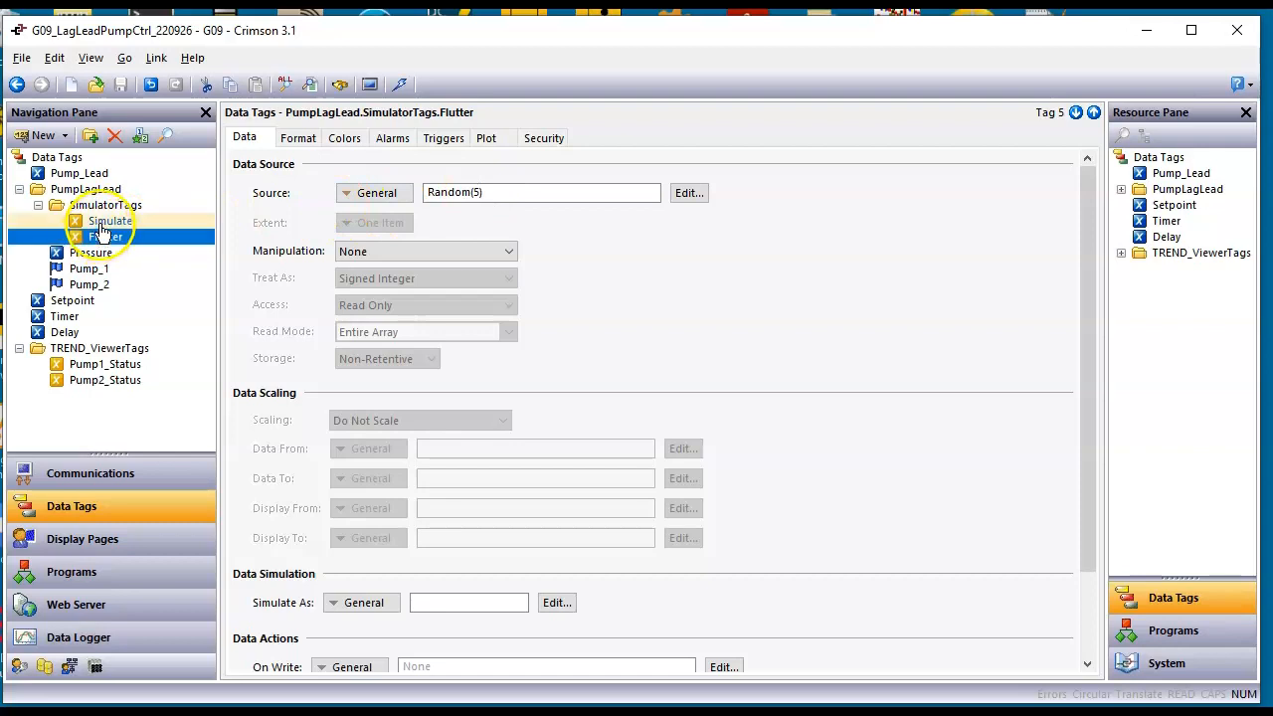
left_click(110, 220)
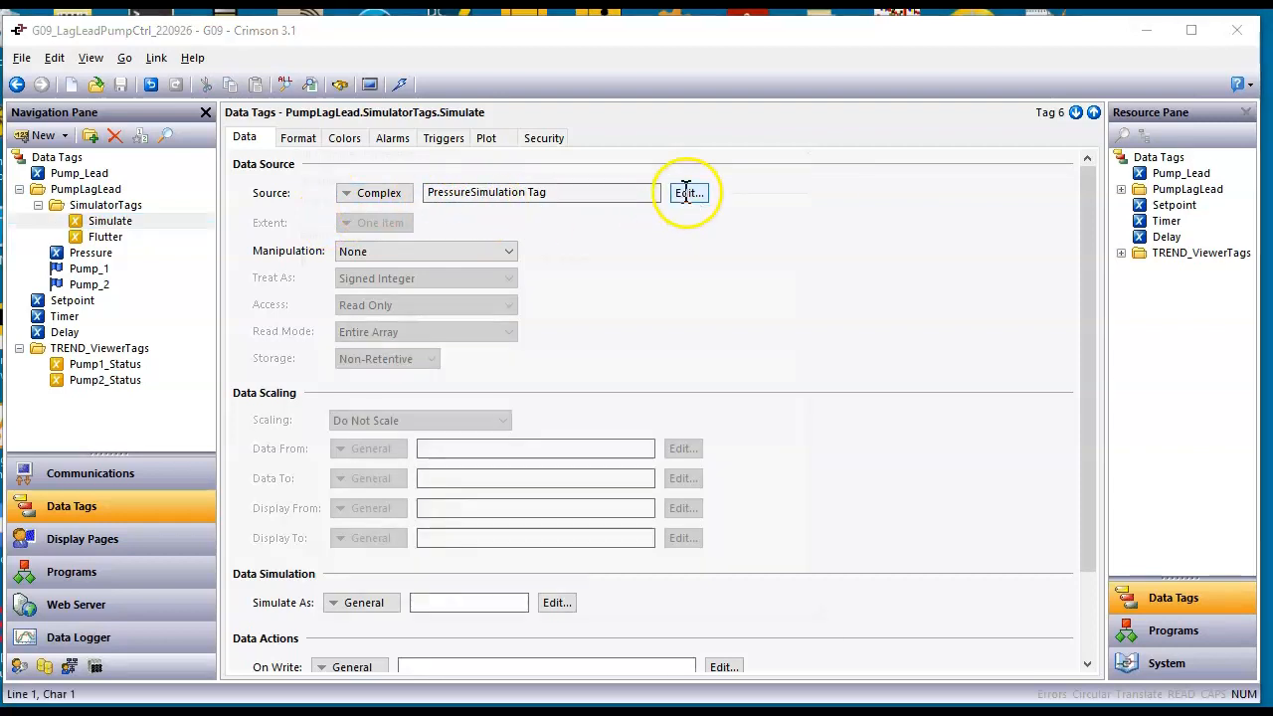
left_click(689, 192)
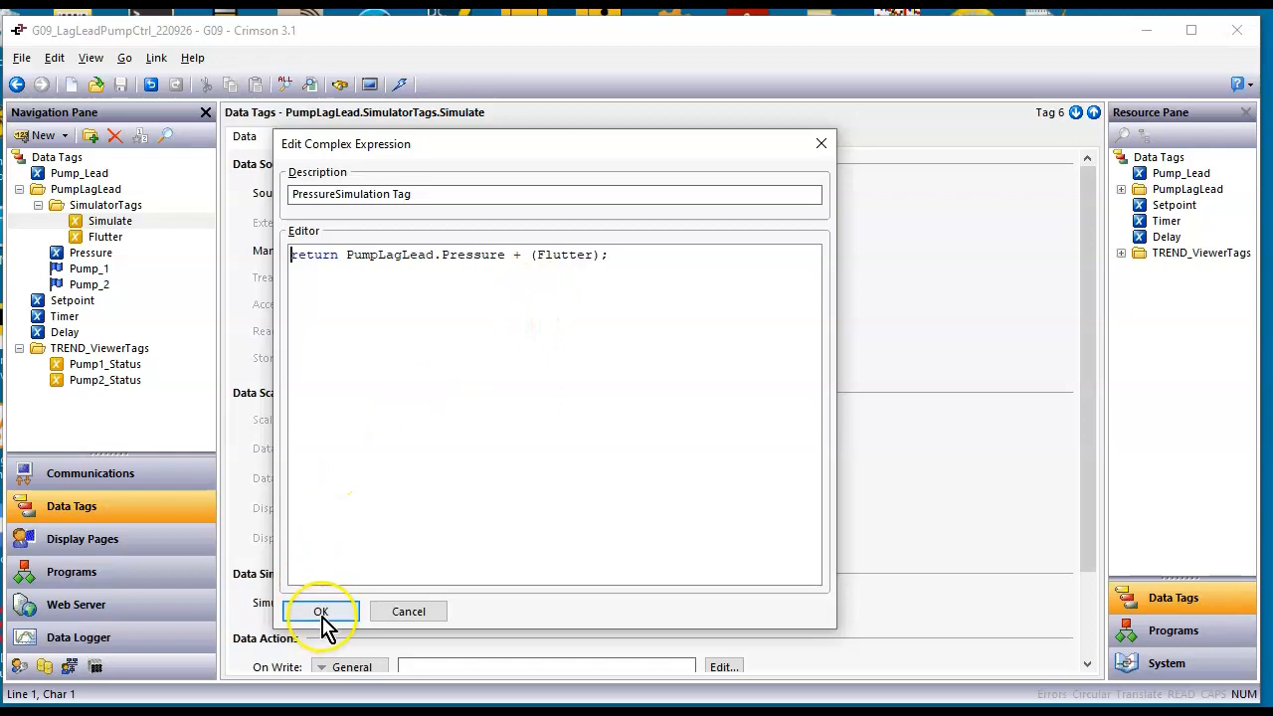
left_click(320, 610)
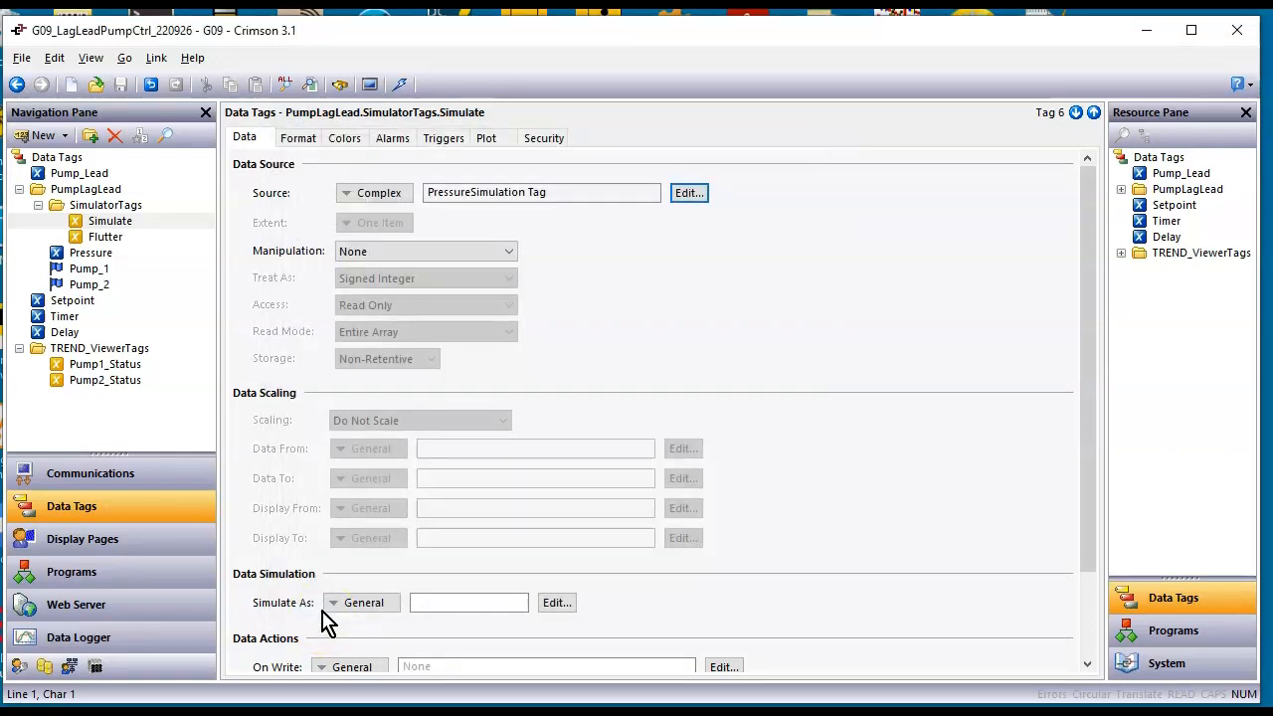
Review the Setpoint, Timer and Delay tags, then run the LagLead display in the browser simulator
left_click(72, 300)
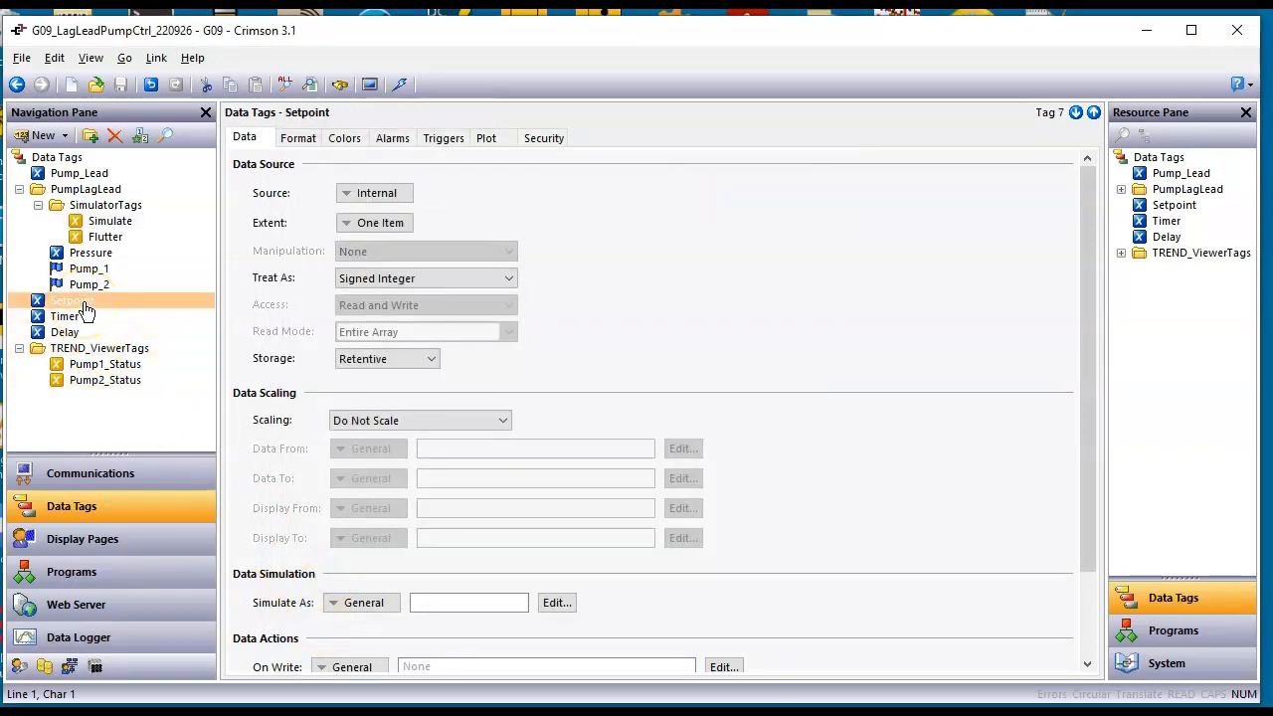
left_click(66, 316)
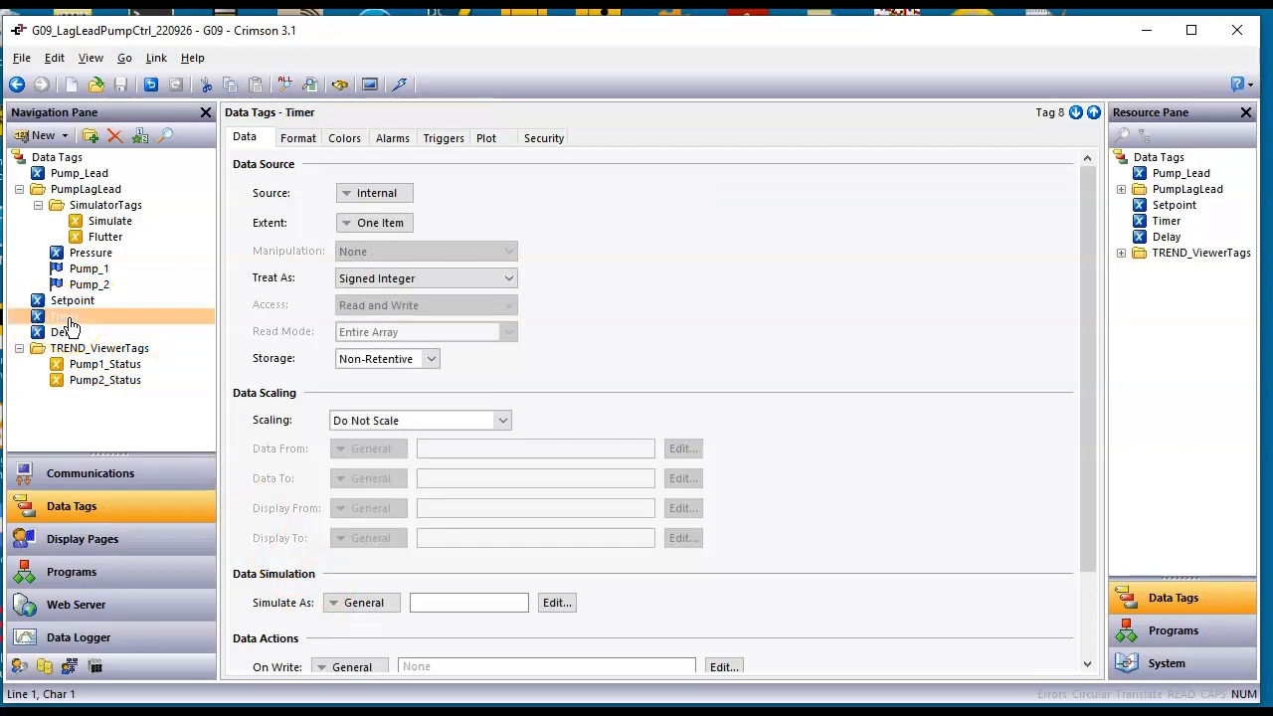
left_click(64, 332)
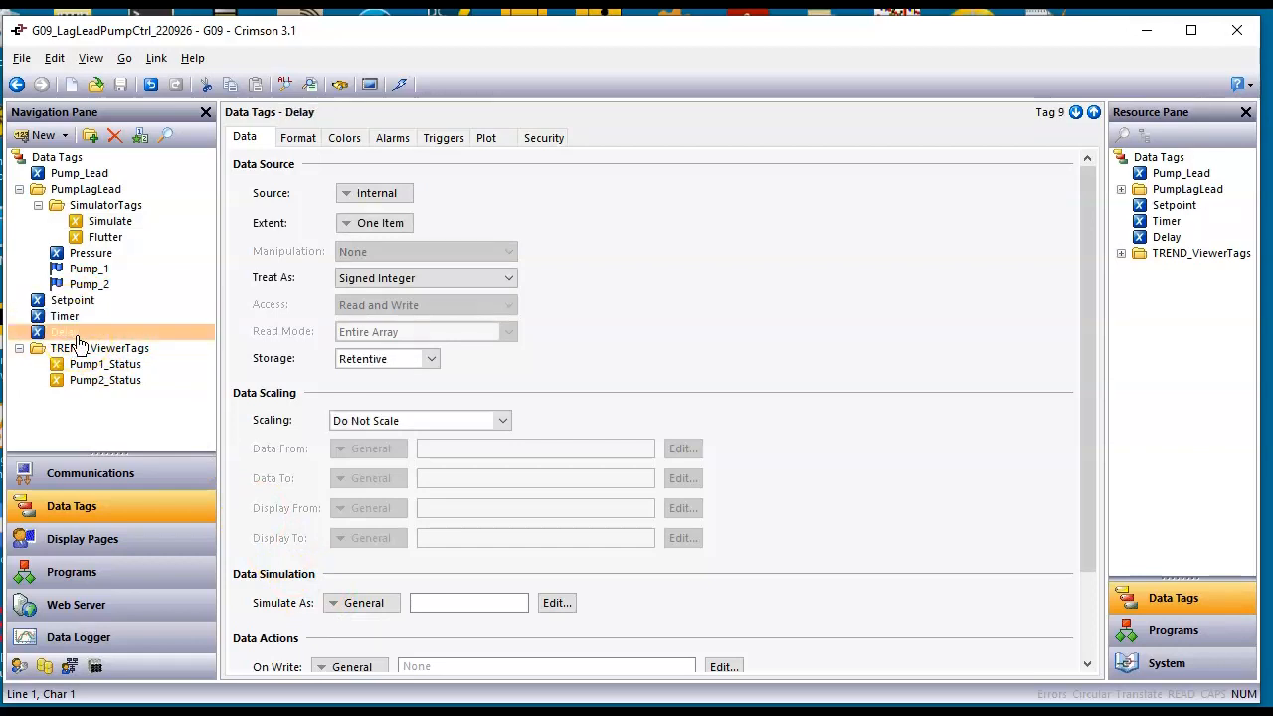
left_click(66, 332)
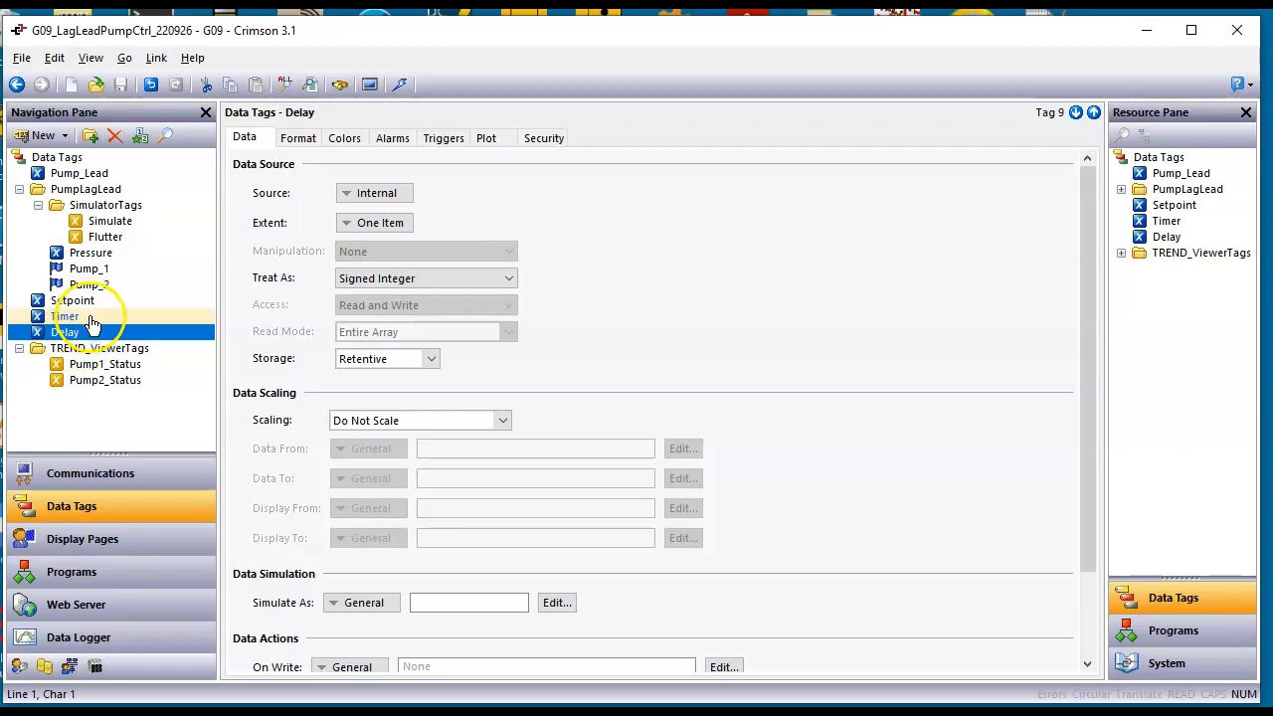
left_click(83, 538)
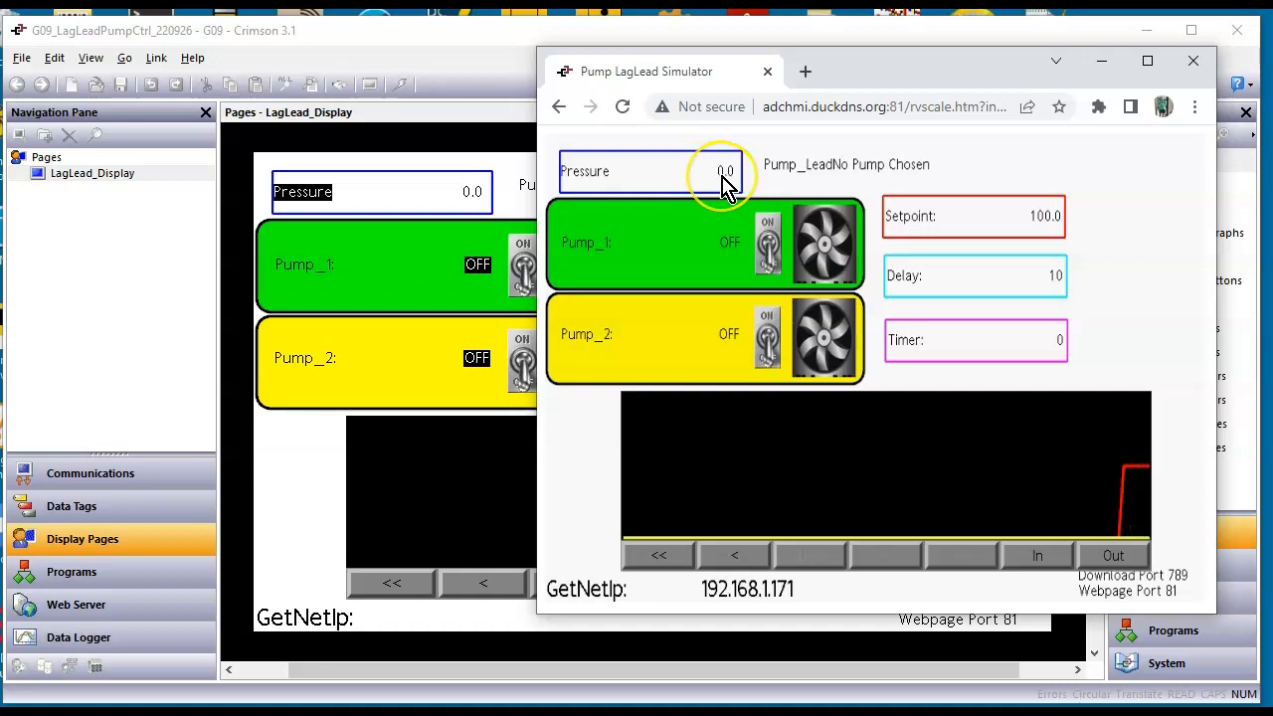
Raise simulated Pressure to 125.1, then return to Crimson's display page
left_click(724, 171)
type("125.1")
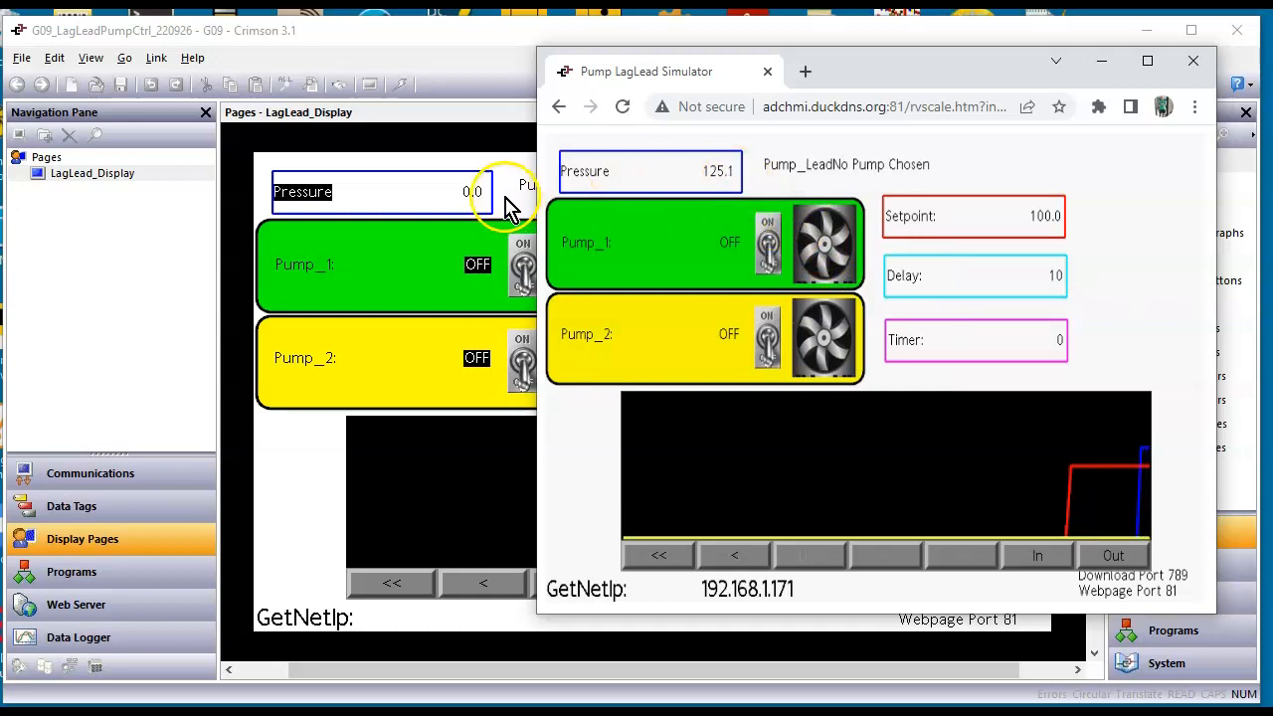
left_click(1192, 61)
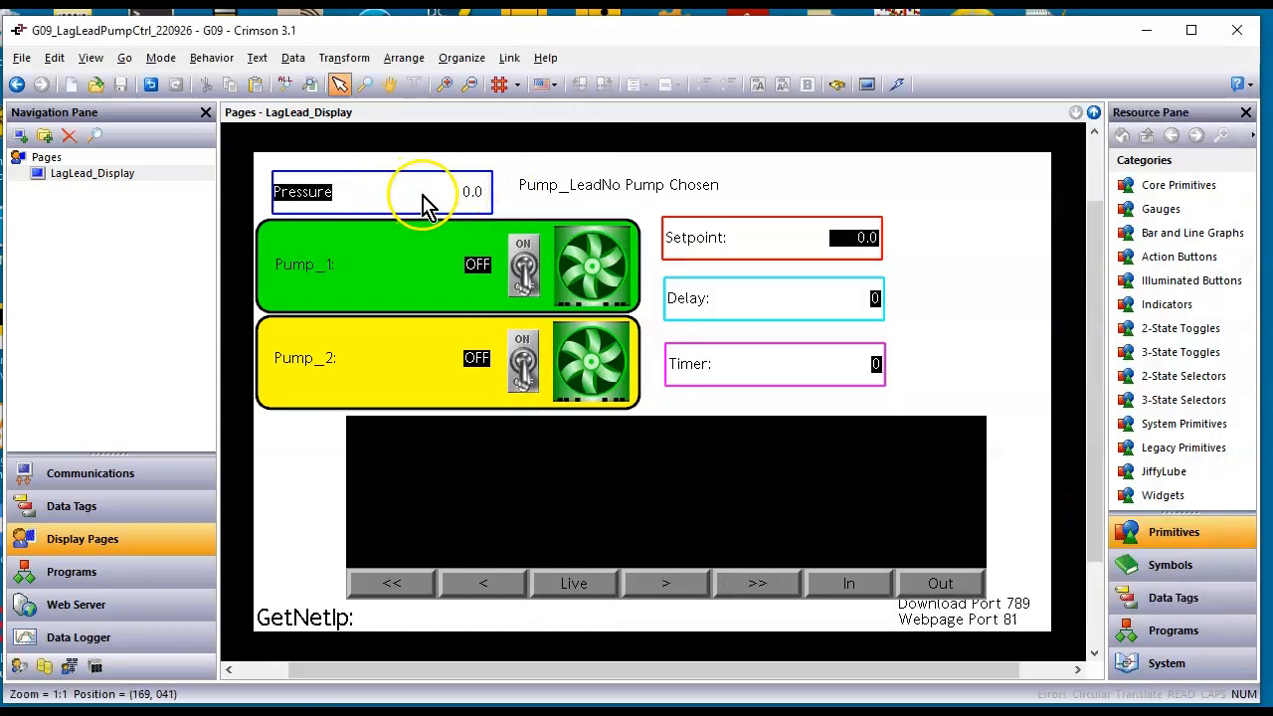
Check the Pressure data boxes use PumpLagLead.Pressure as enterable label text, closing their properties
left_click(435, 192)
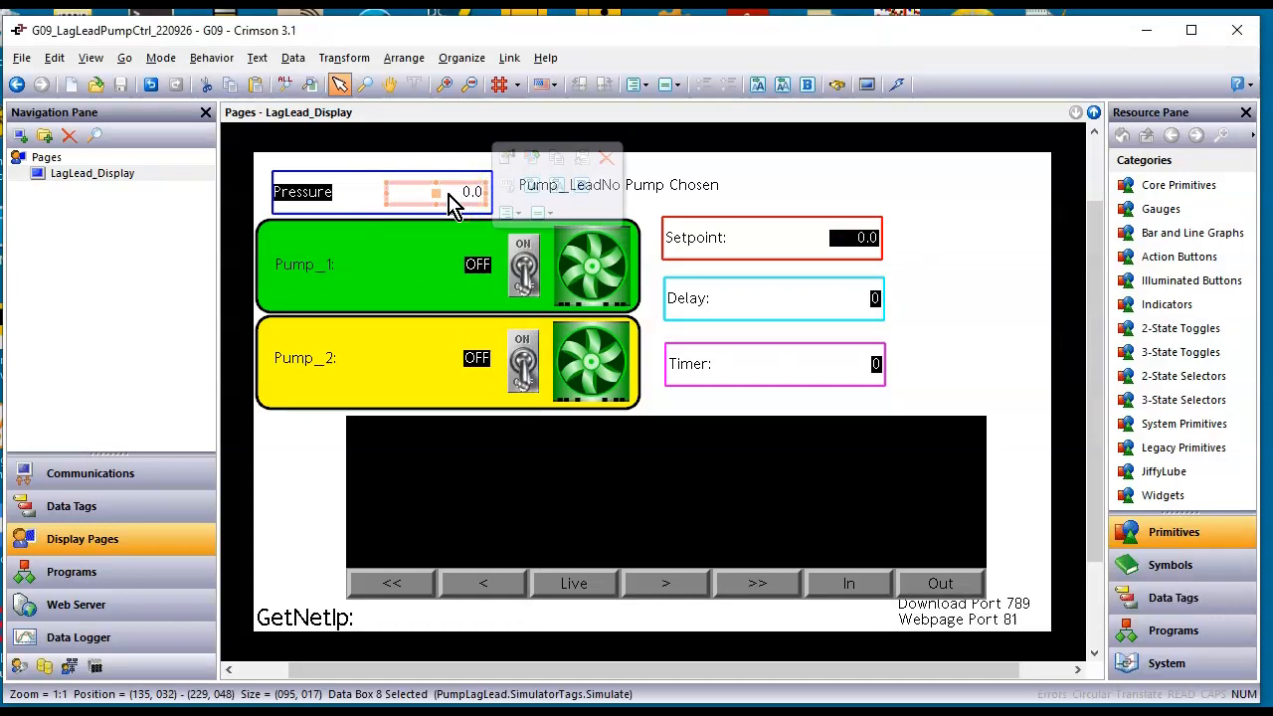
double_click(435, 191)
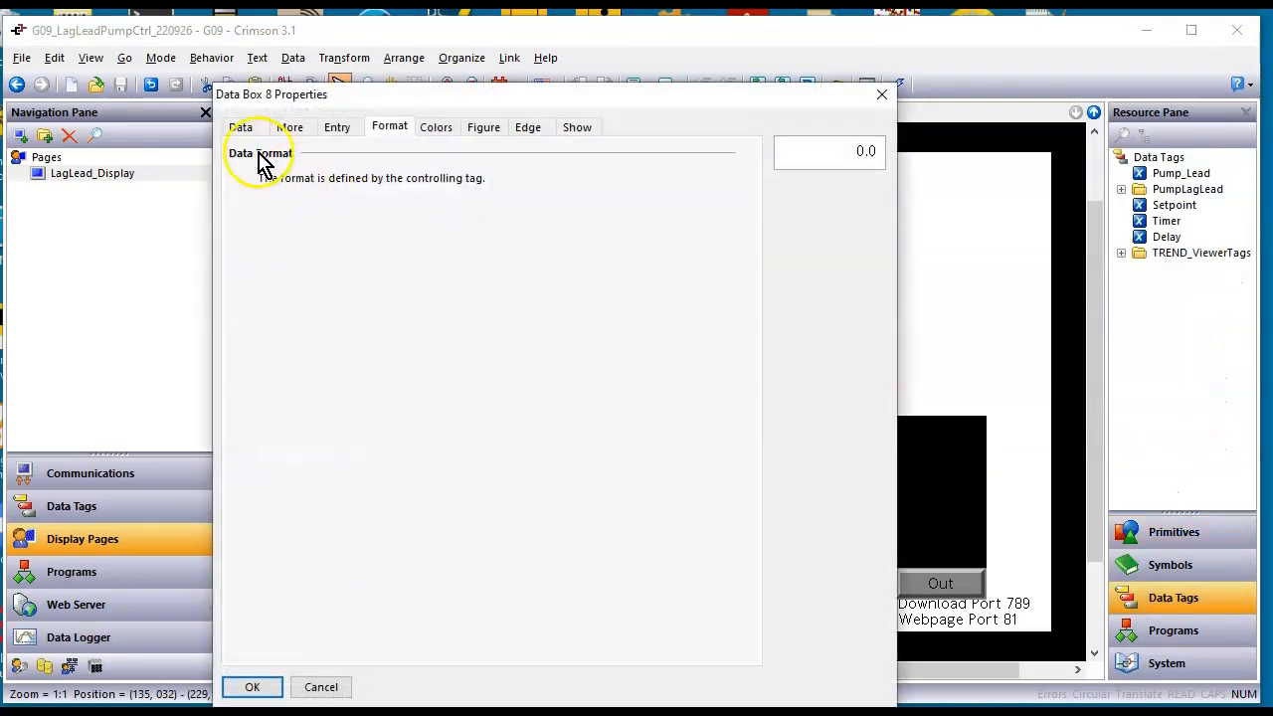
left_click(241, 127)
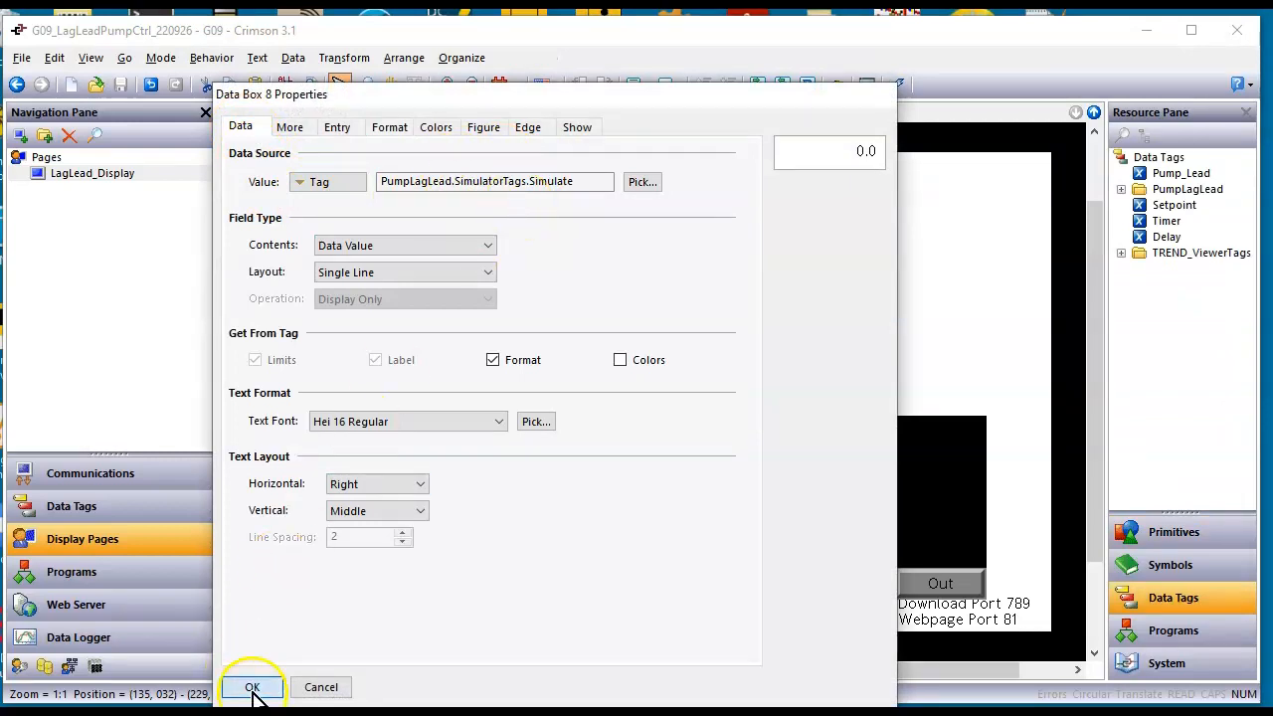
left_click(251, 688)
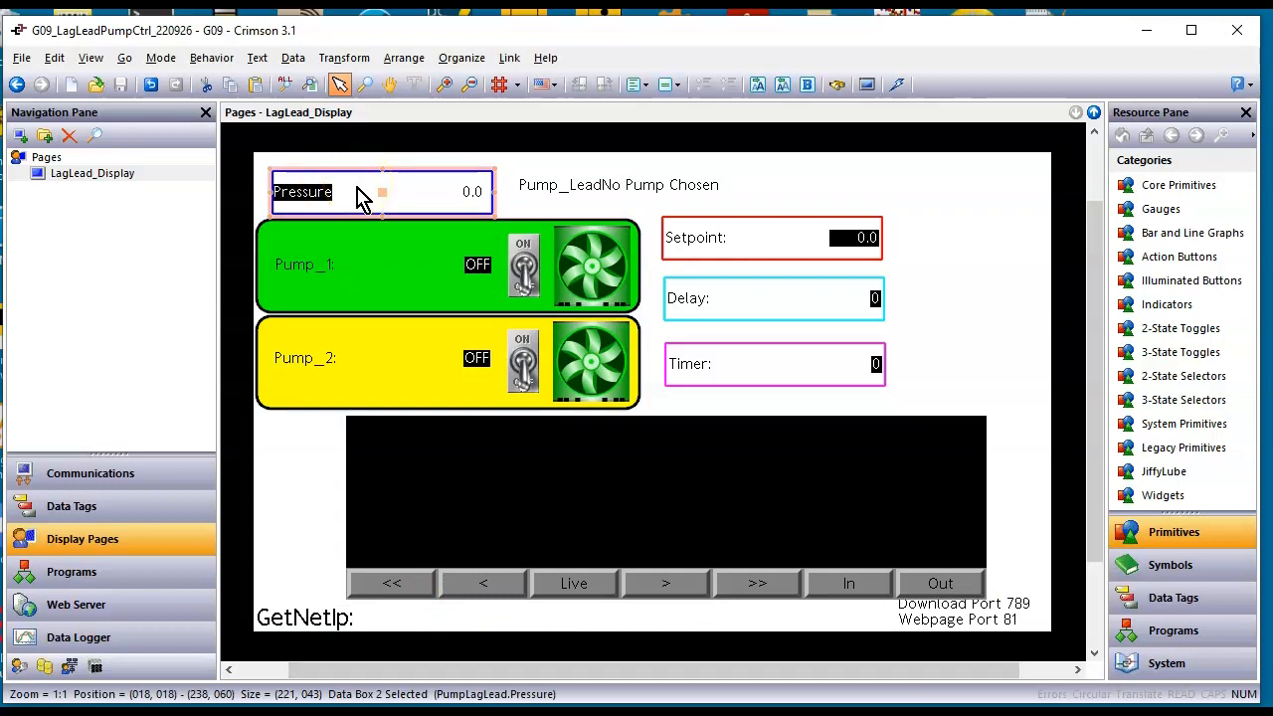
double_click(302, 191)
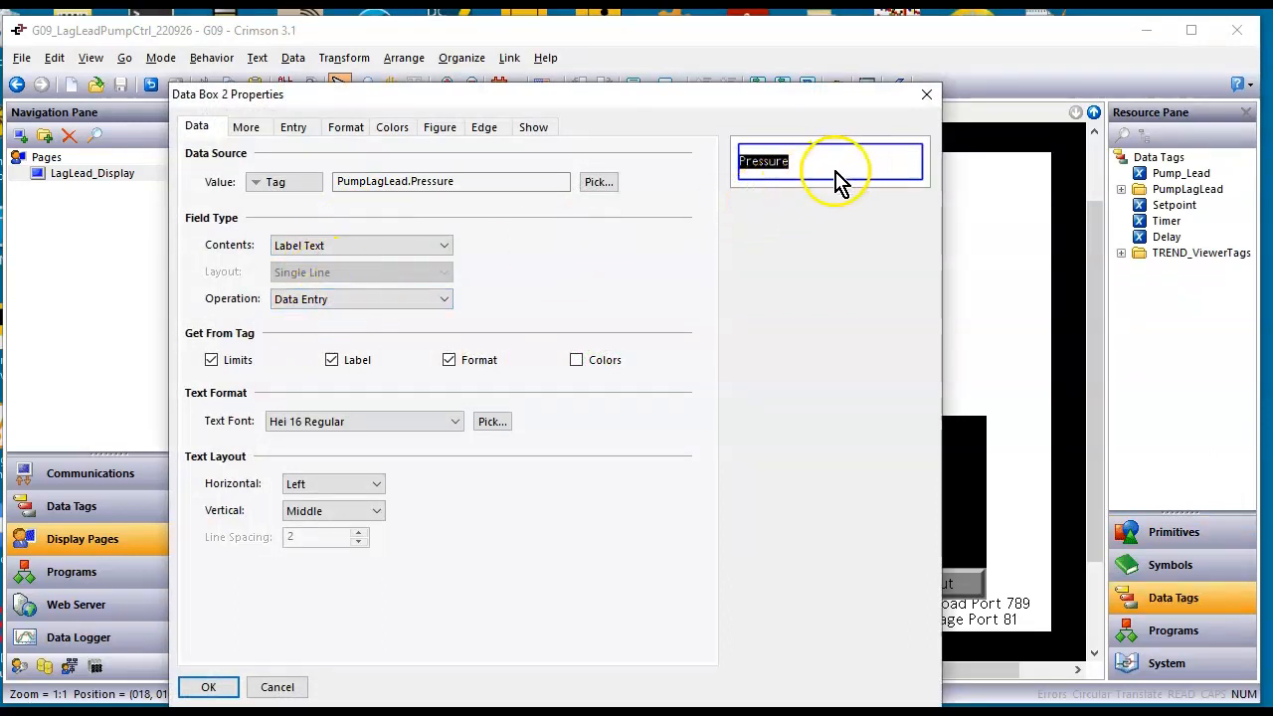
mouse_move(726, 214)
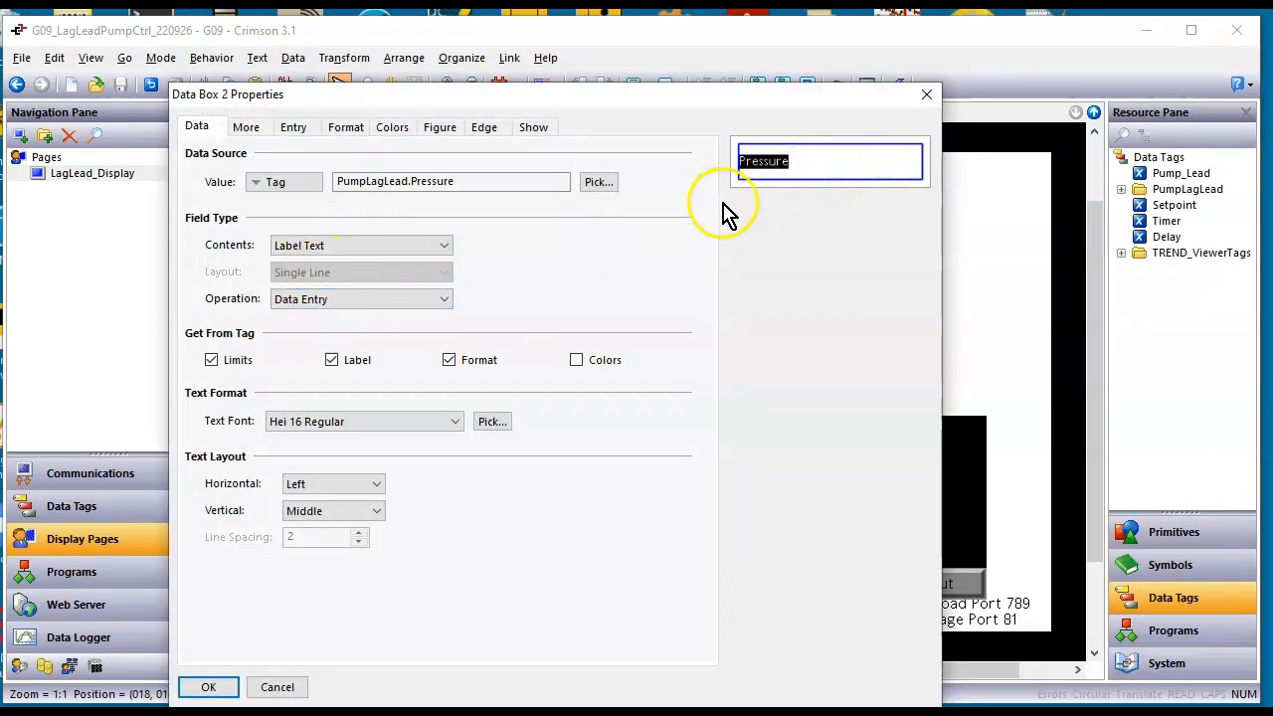
left_click(208, 688)
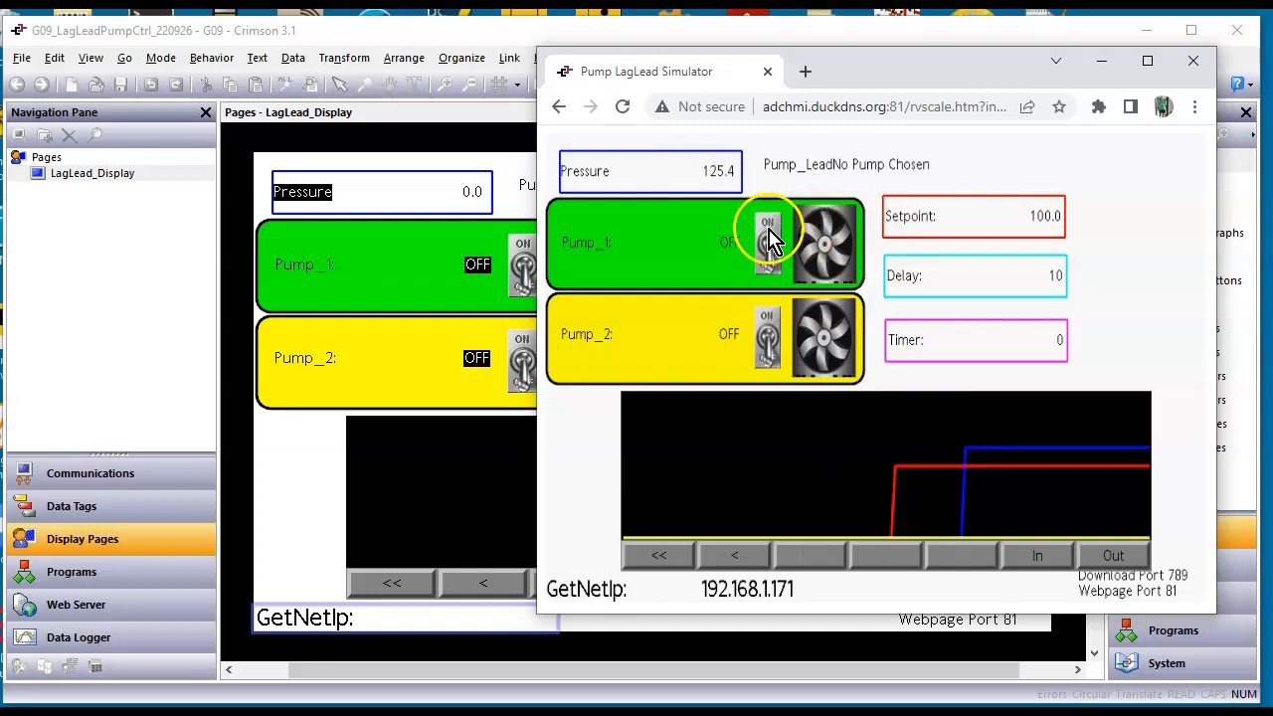
Turn Pump 1 on as lead and begin changing the Delay value
left_click(768, 242)
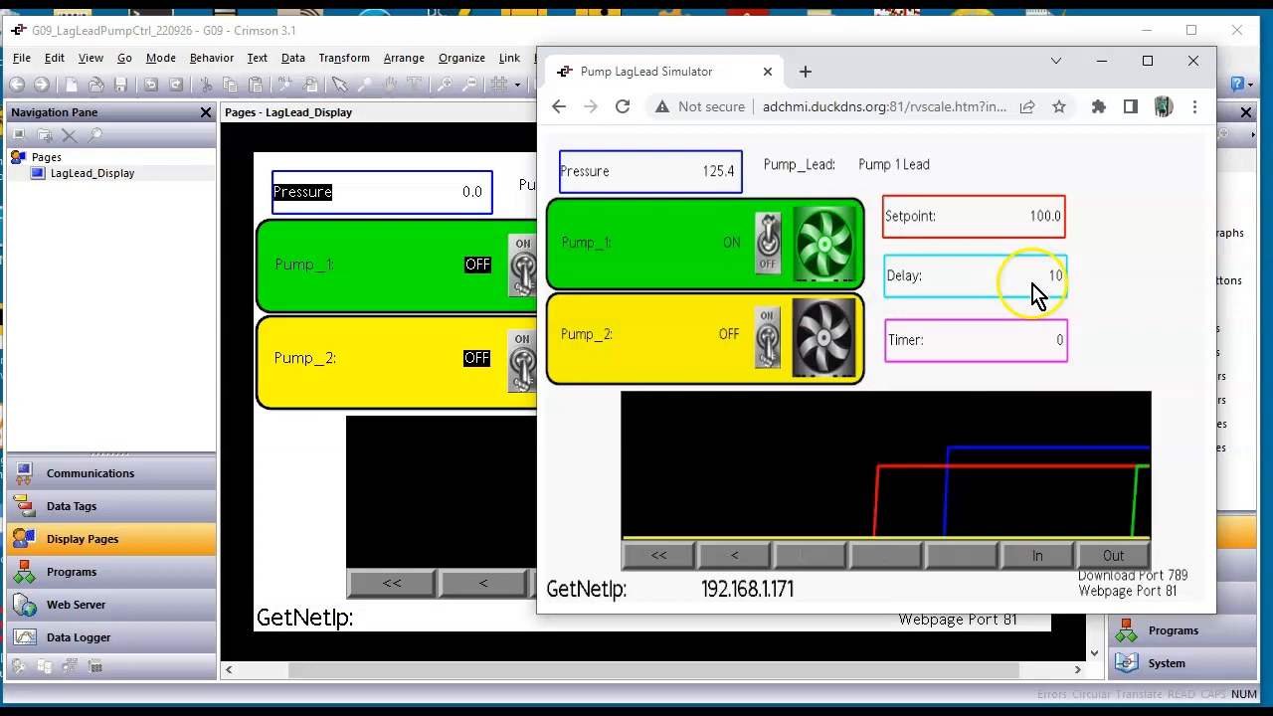
left_click(1044, 216)
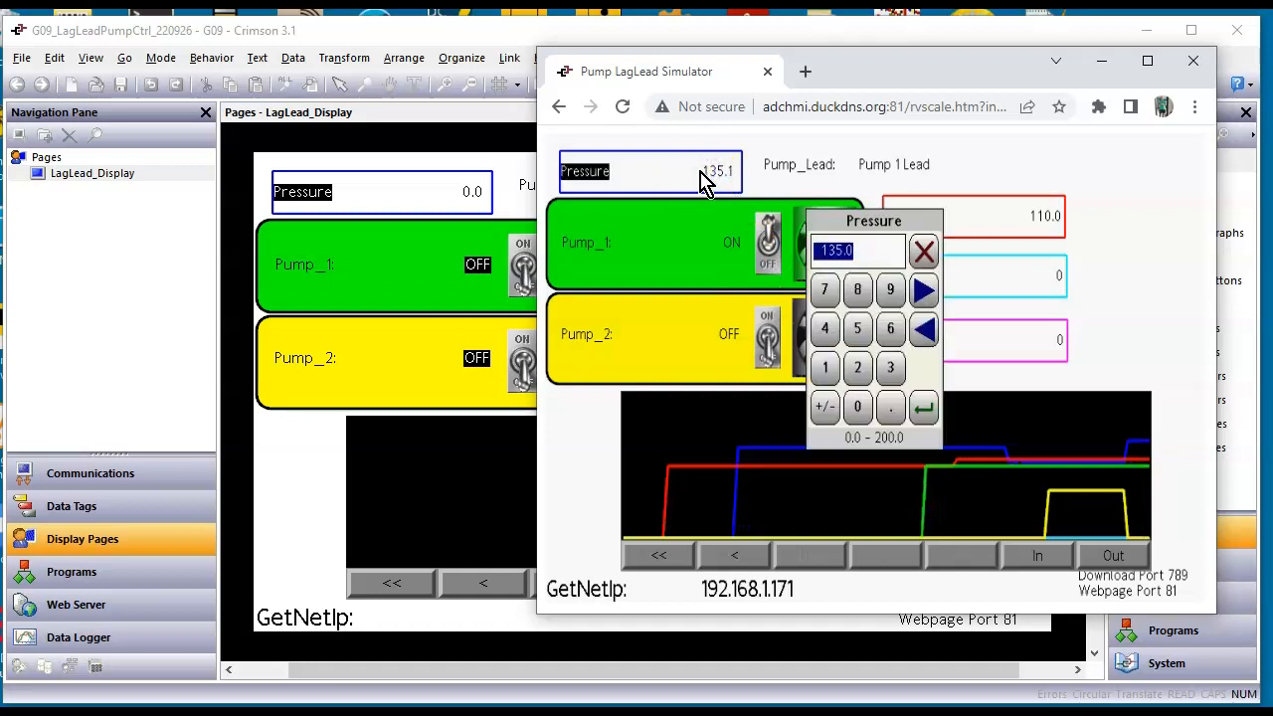
Enter a low Pressure value, then raise Pressure back above the setpoint
left_click(923, 406)
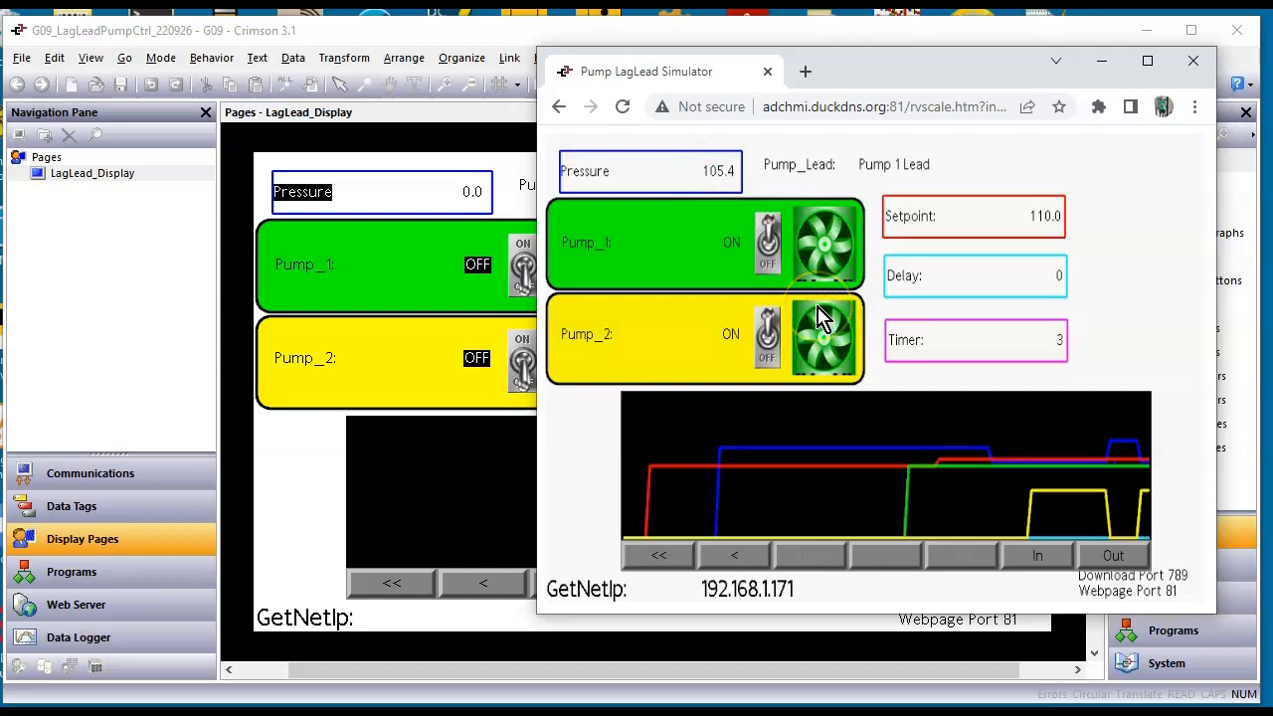
left_click(716, 171)
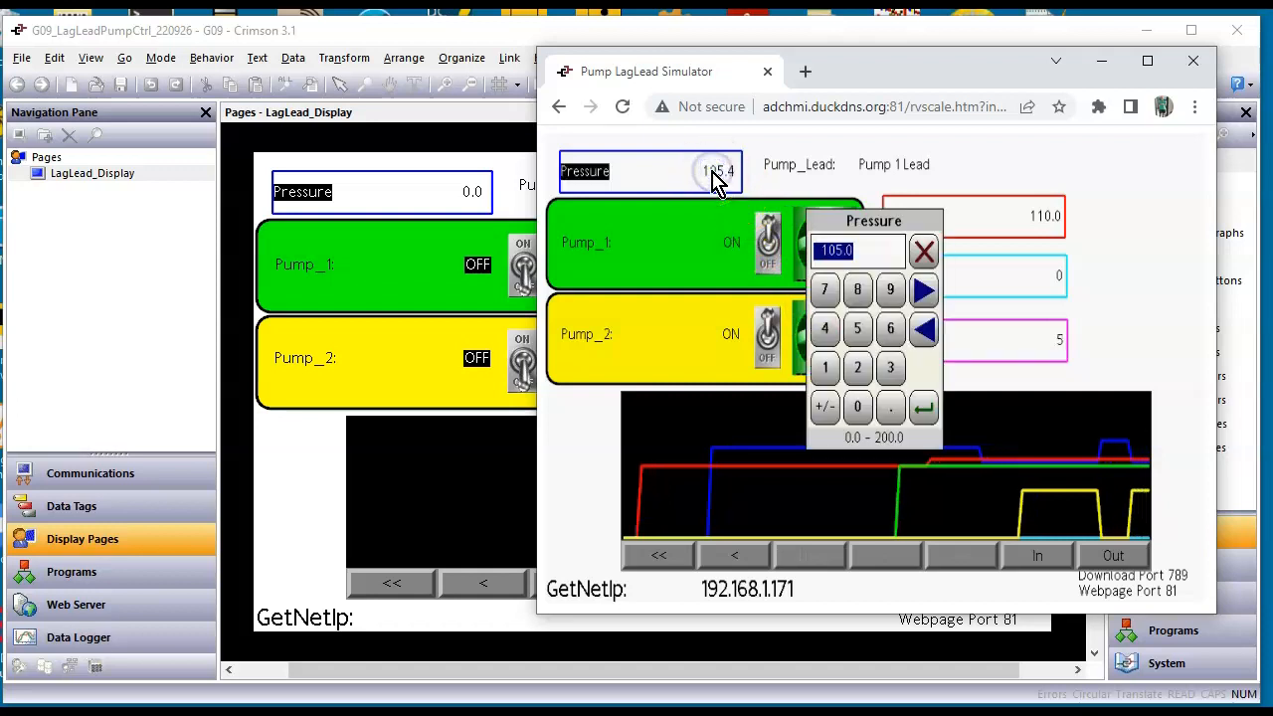
left_click(922, 406)
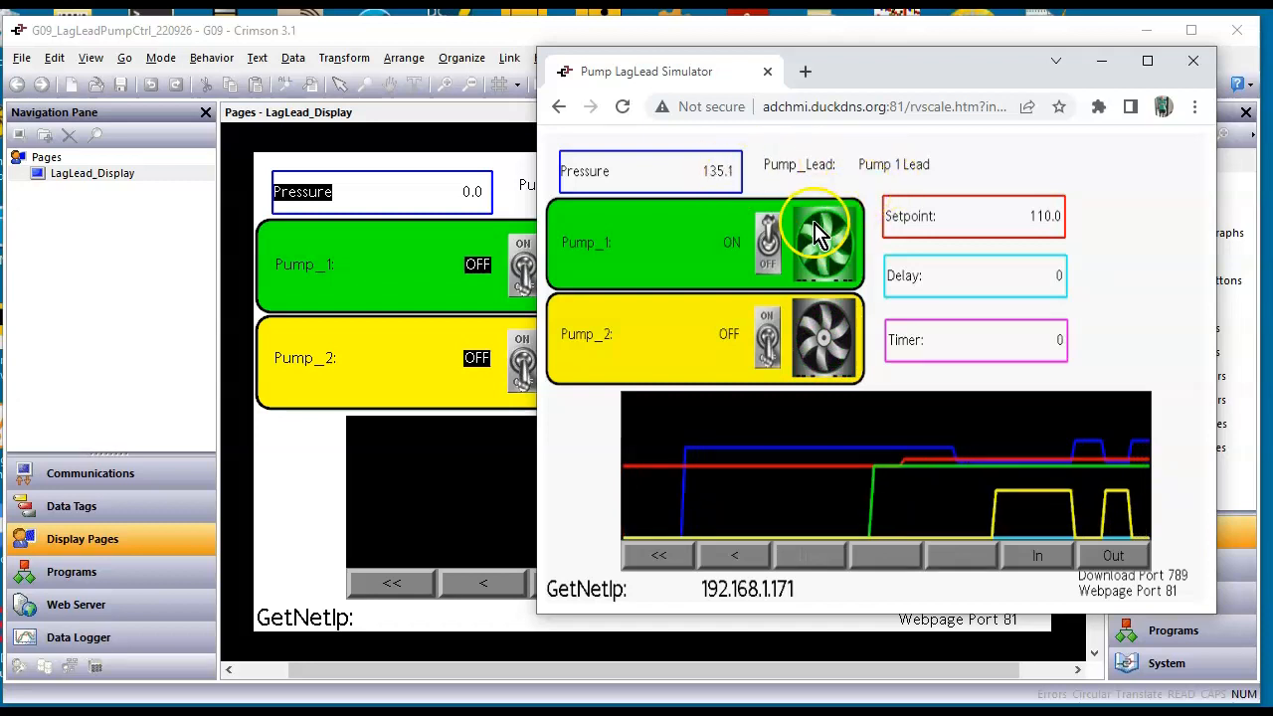
Switch Pump 1 off and Pump 2 on as lead, then raise Pressure again
left_click(767, 246)
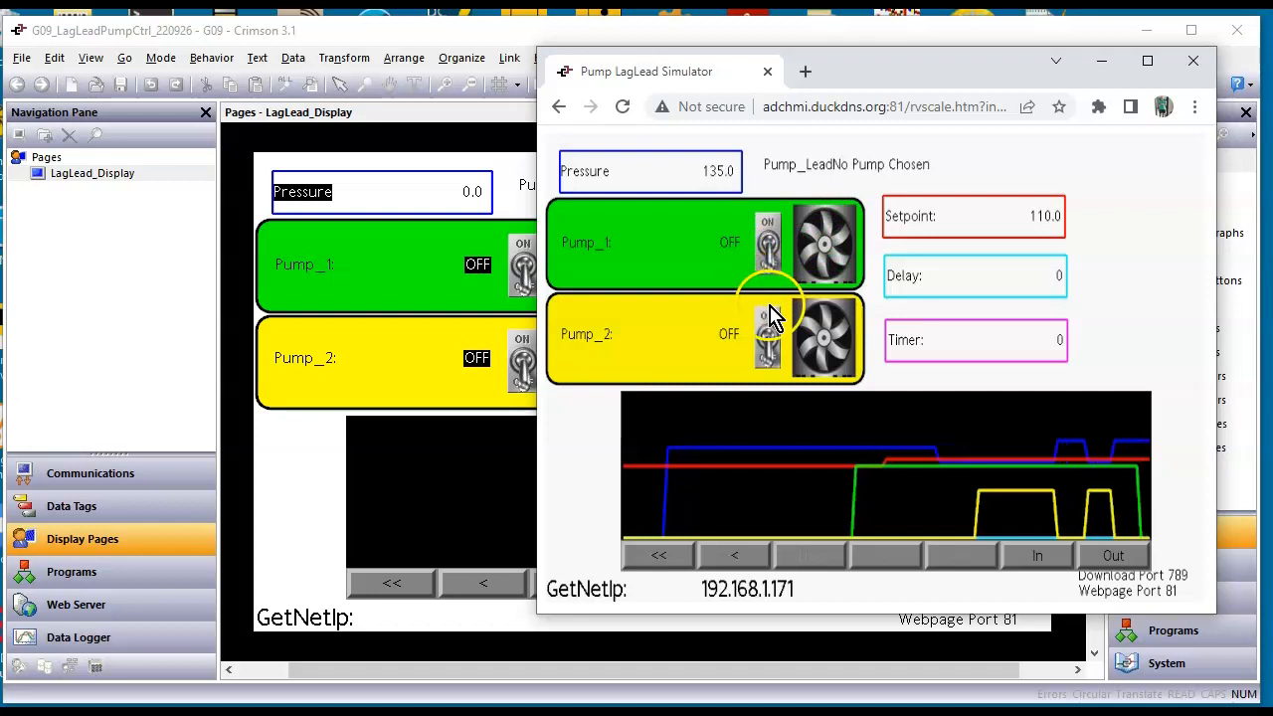
left_click(768, 333)
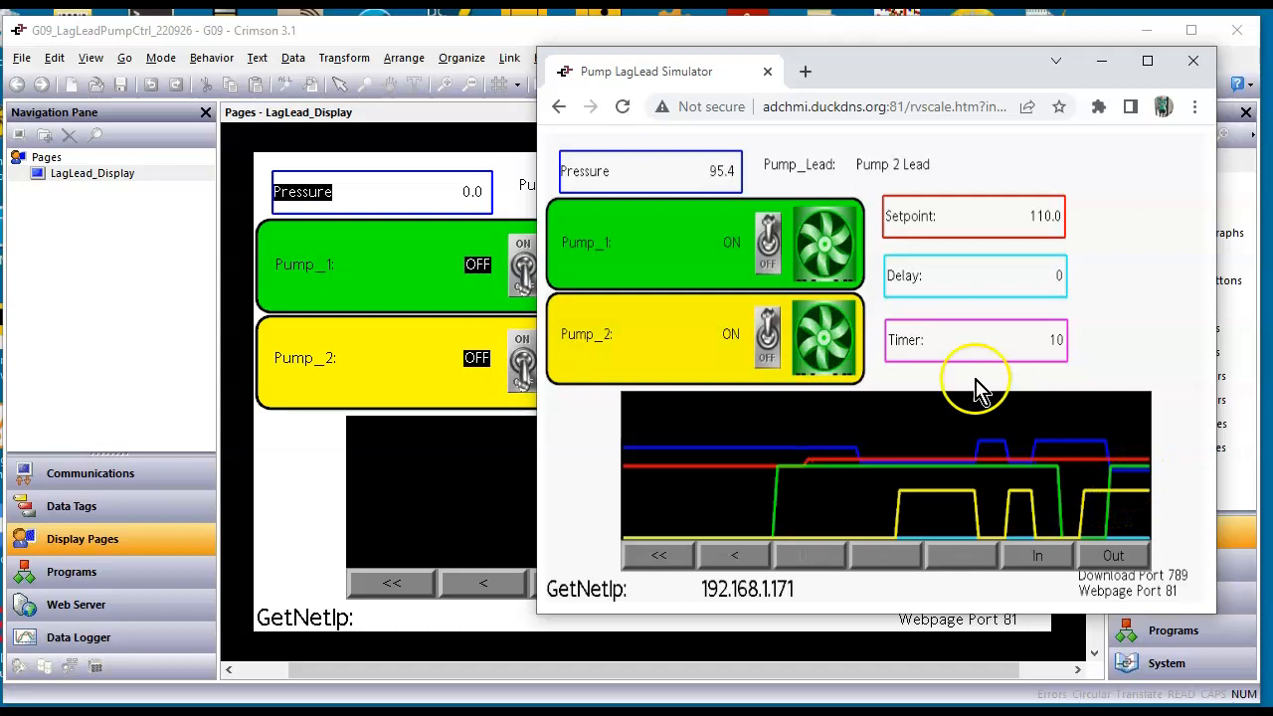
left_click(649, 171)
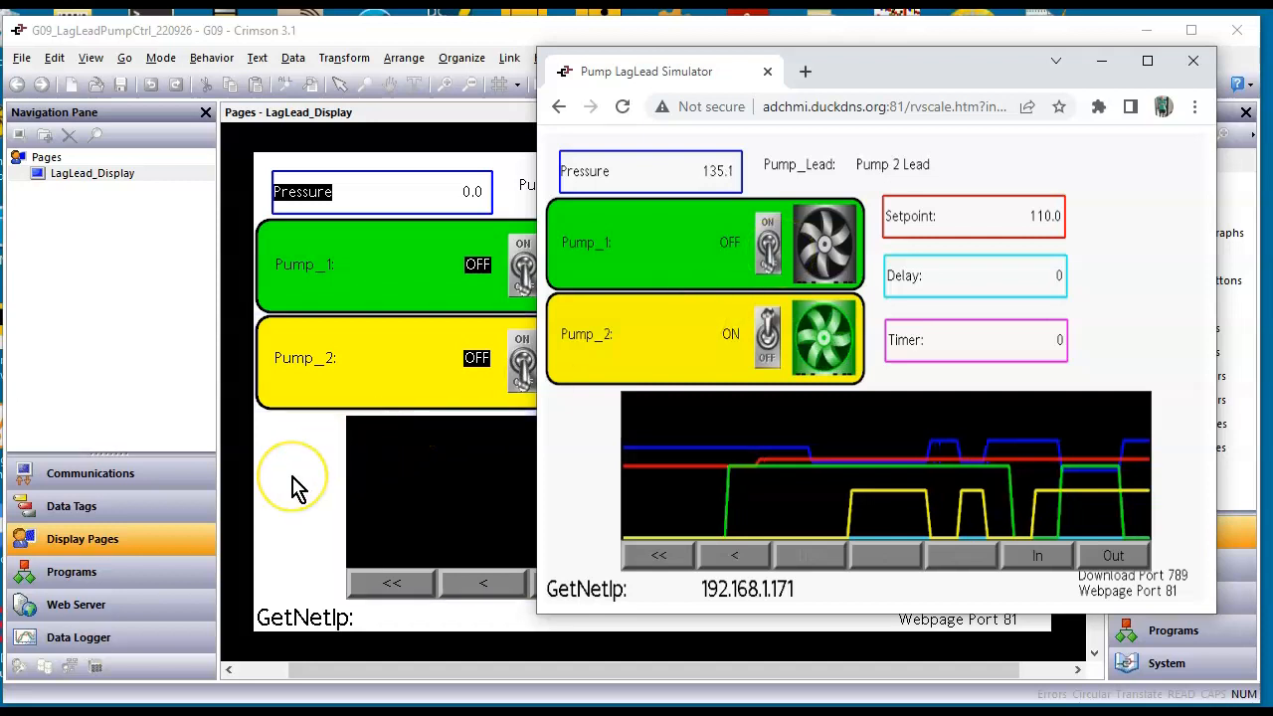
Return to Crimson, open Programs and view the LagLead_Choice code
left_click(1193, 61)
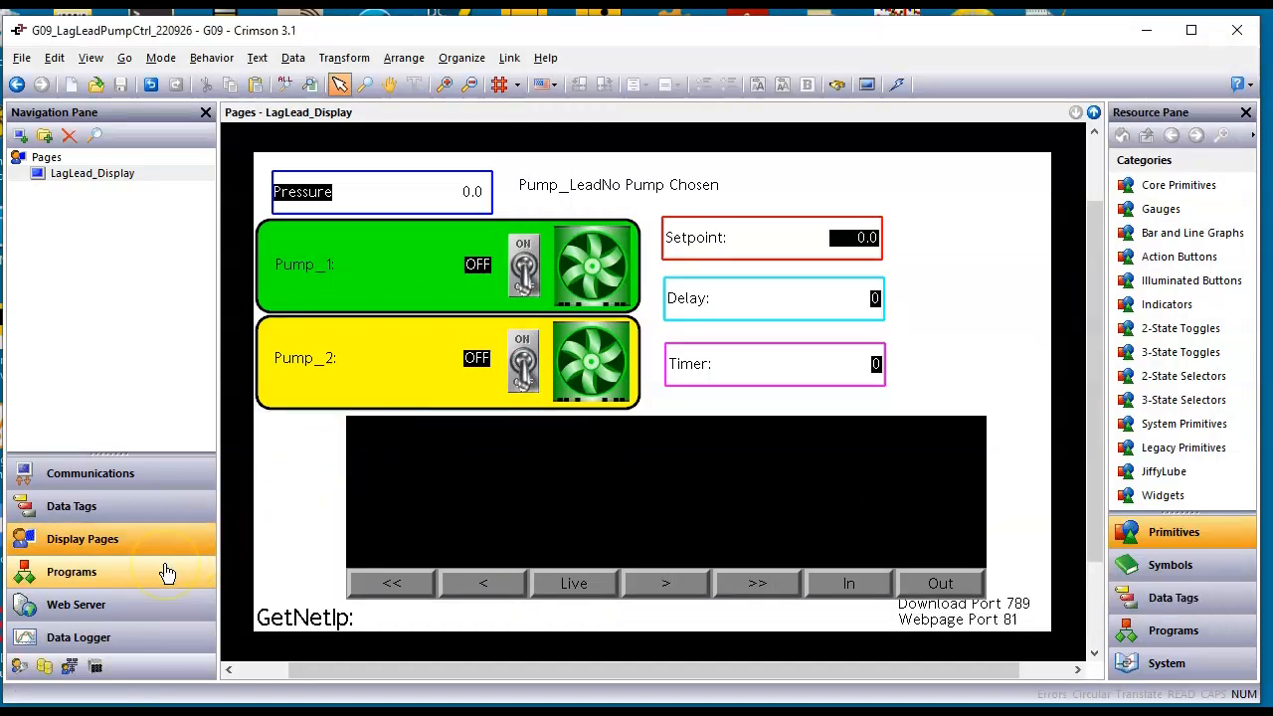
left_click(70, 571)
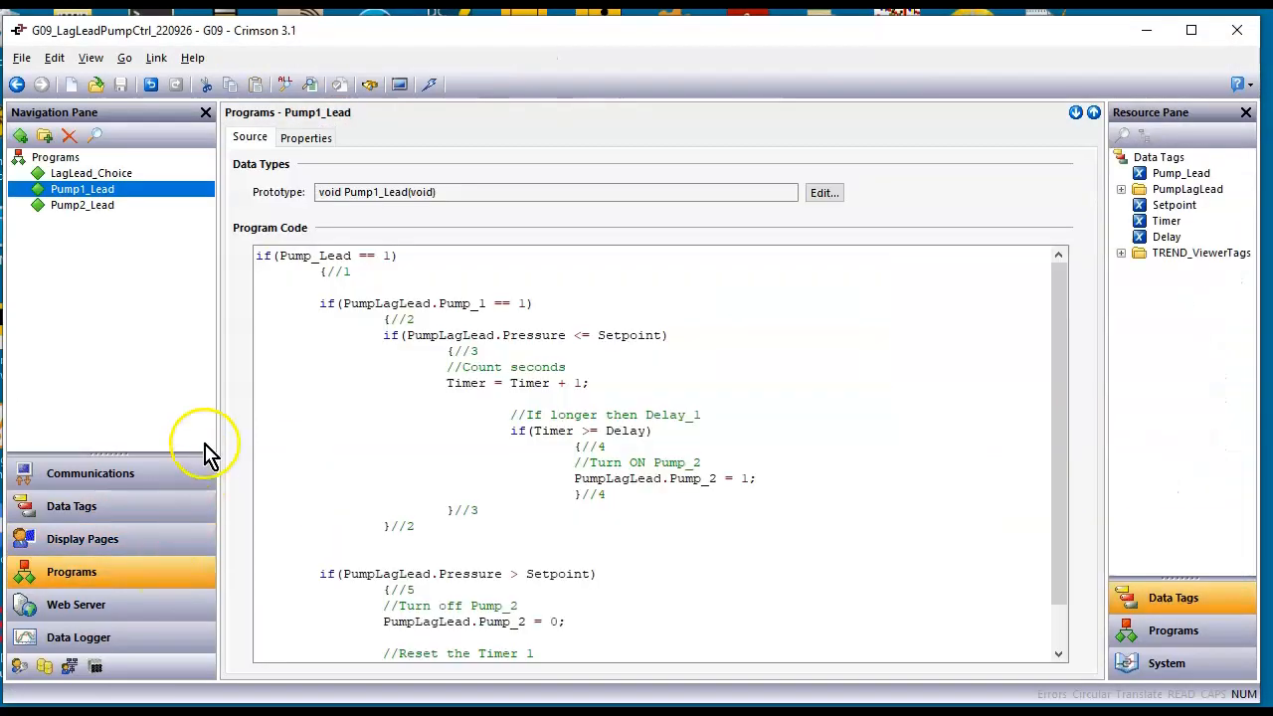
mouse_move(279, 316)
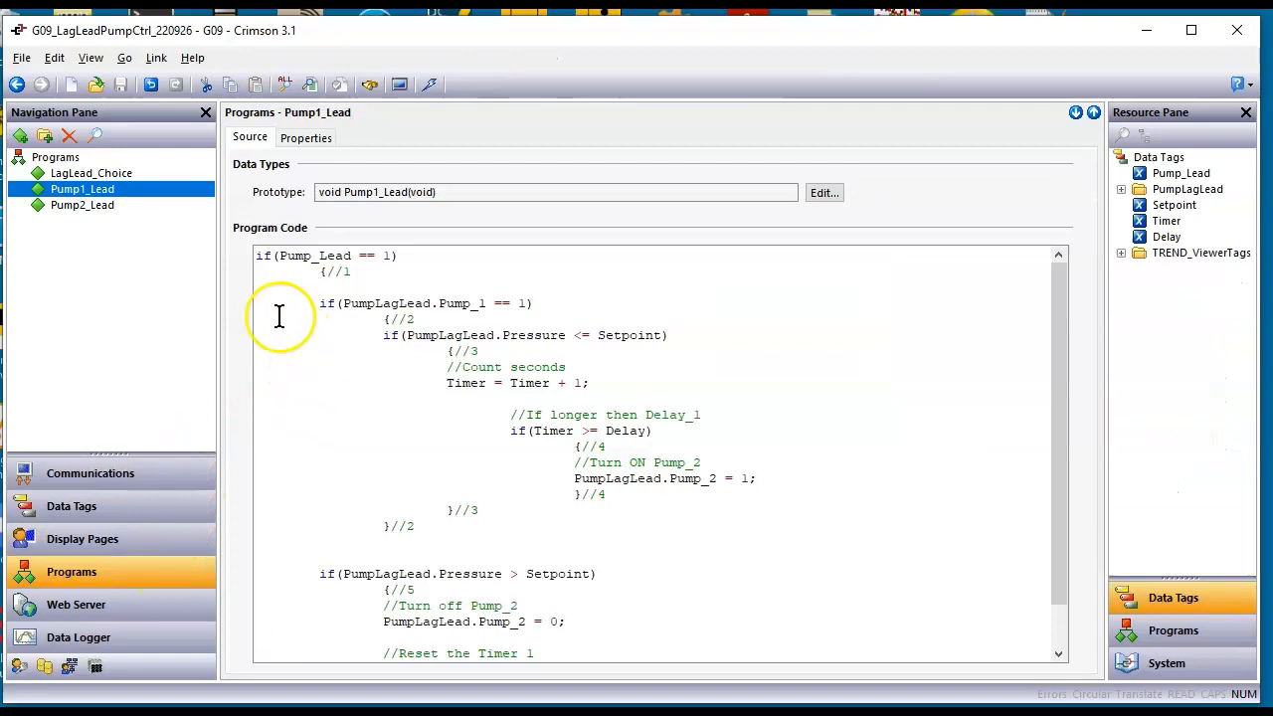
left_click(90, 172)
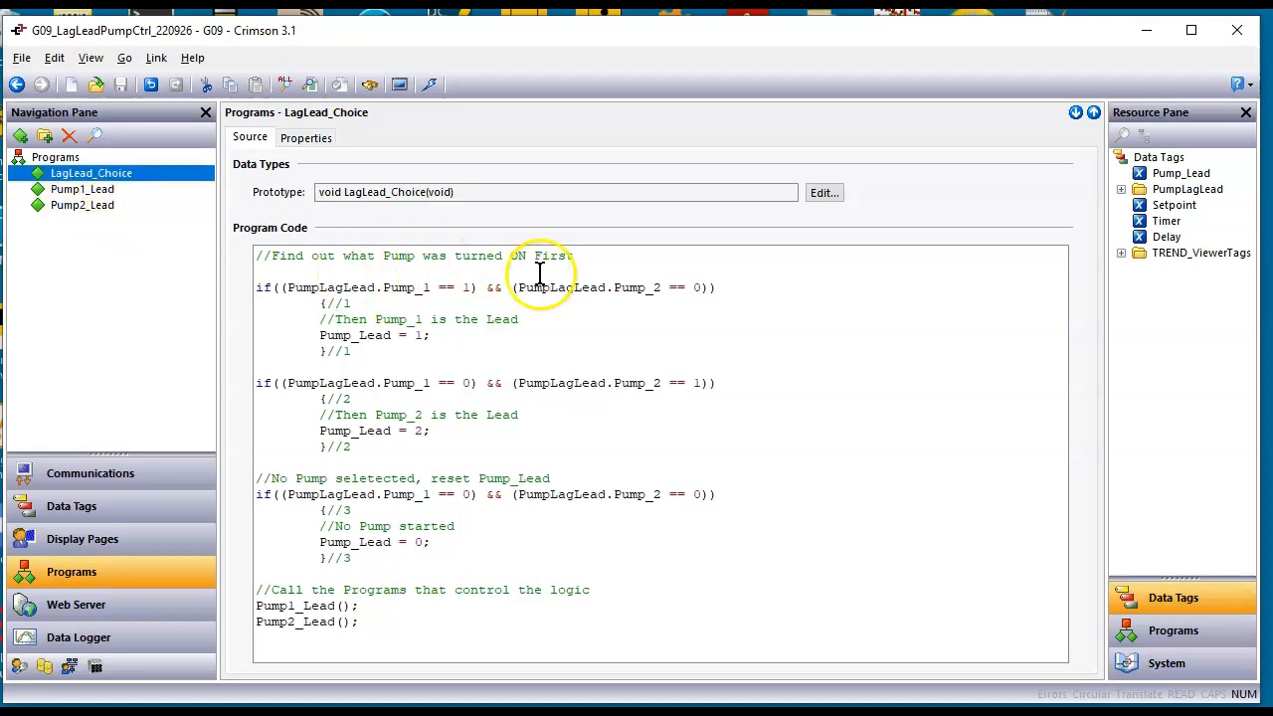
mouse_move(508, 299)
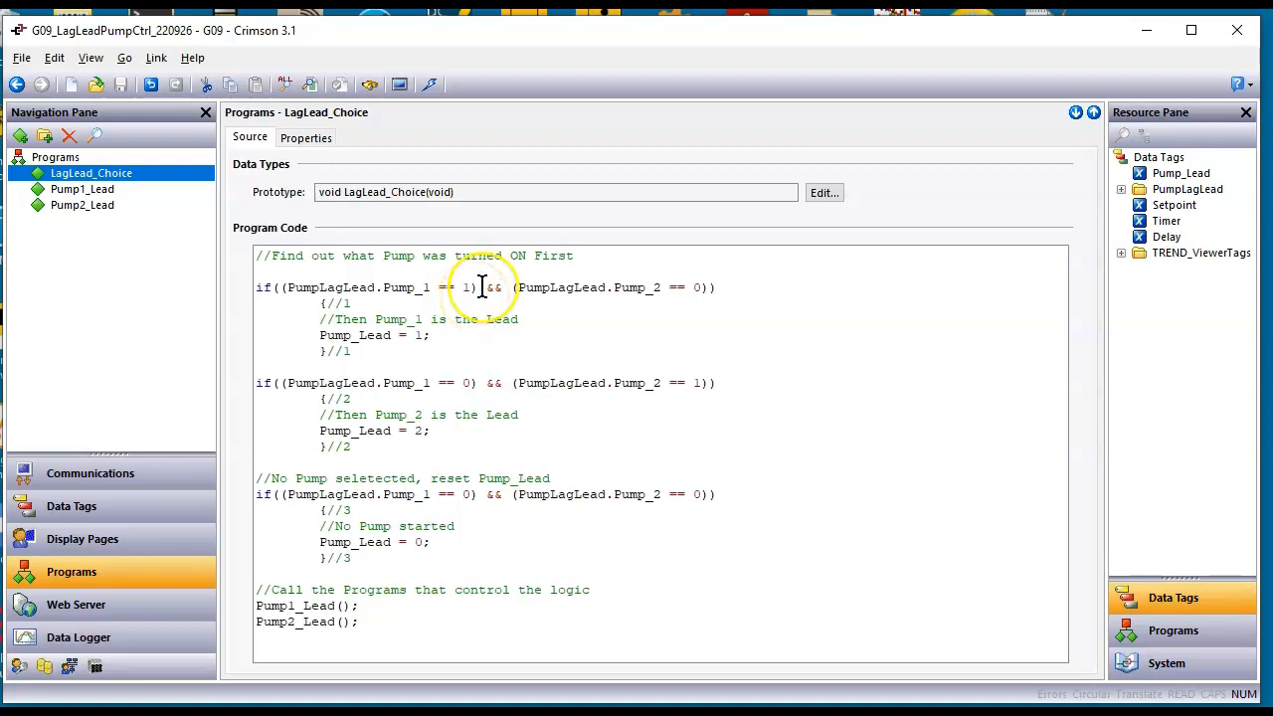
mouse_move(624, 287)
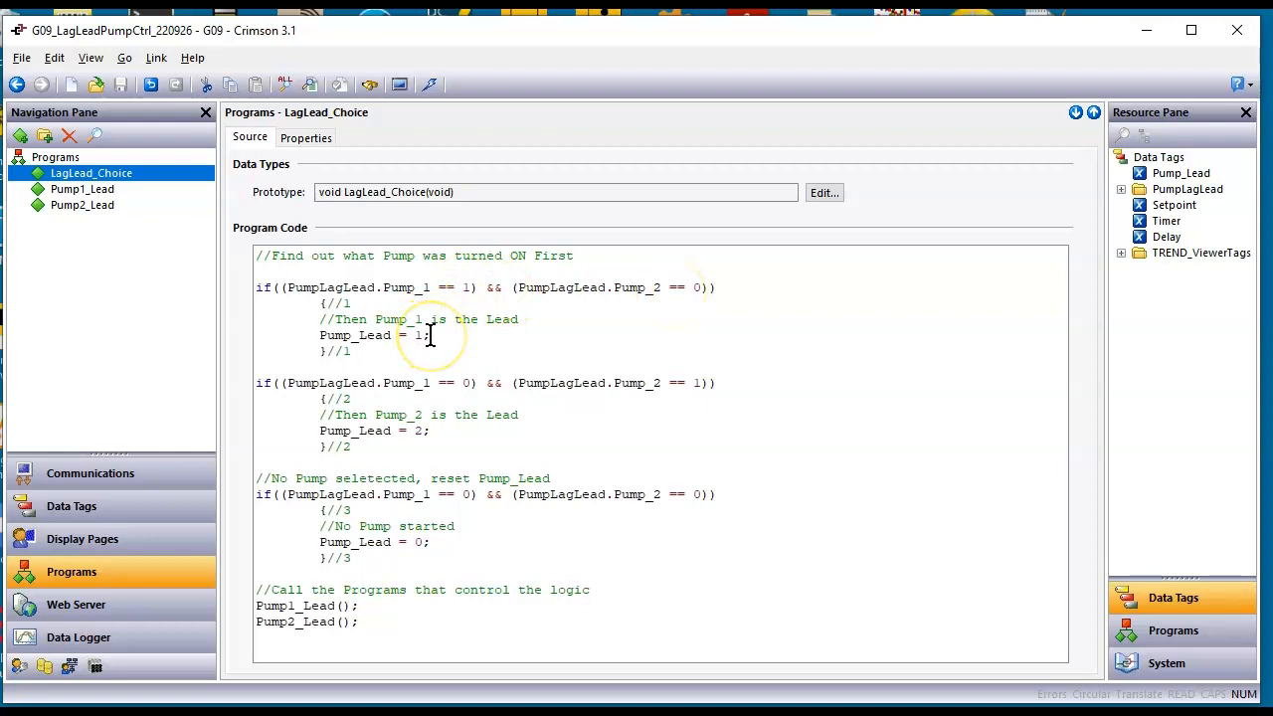
mouse_move(1189, 189)
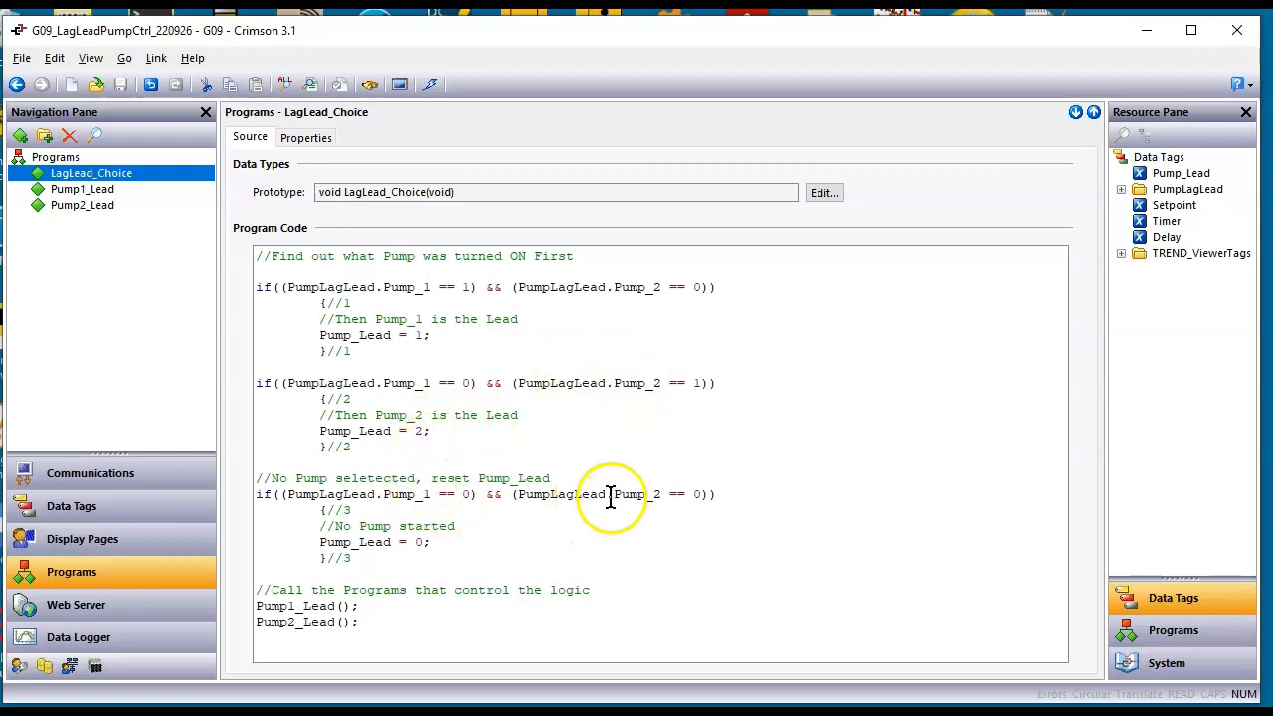
mouse_move(426, 547)
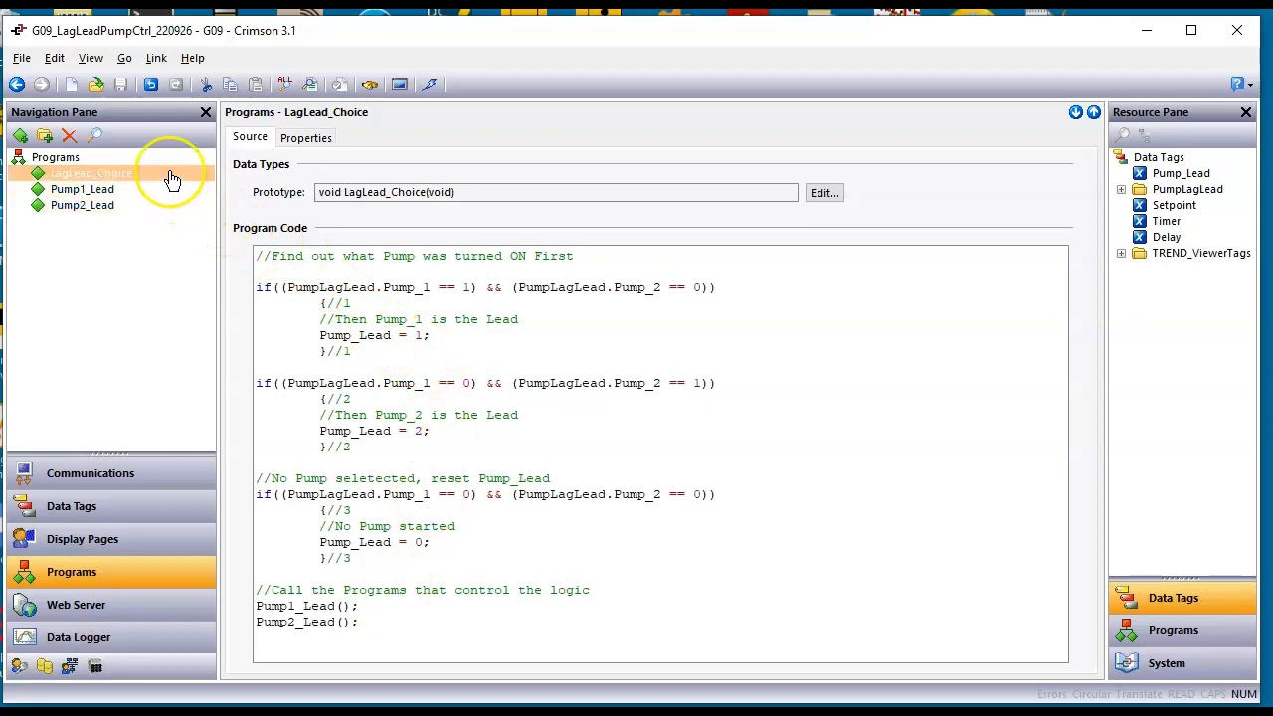
right_click(90, 172)
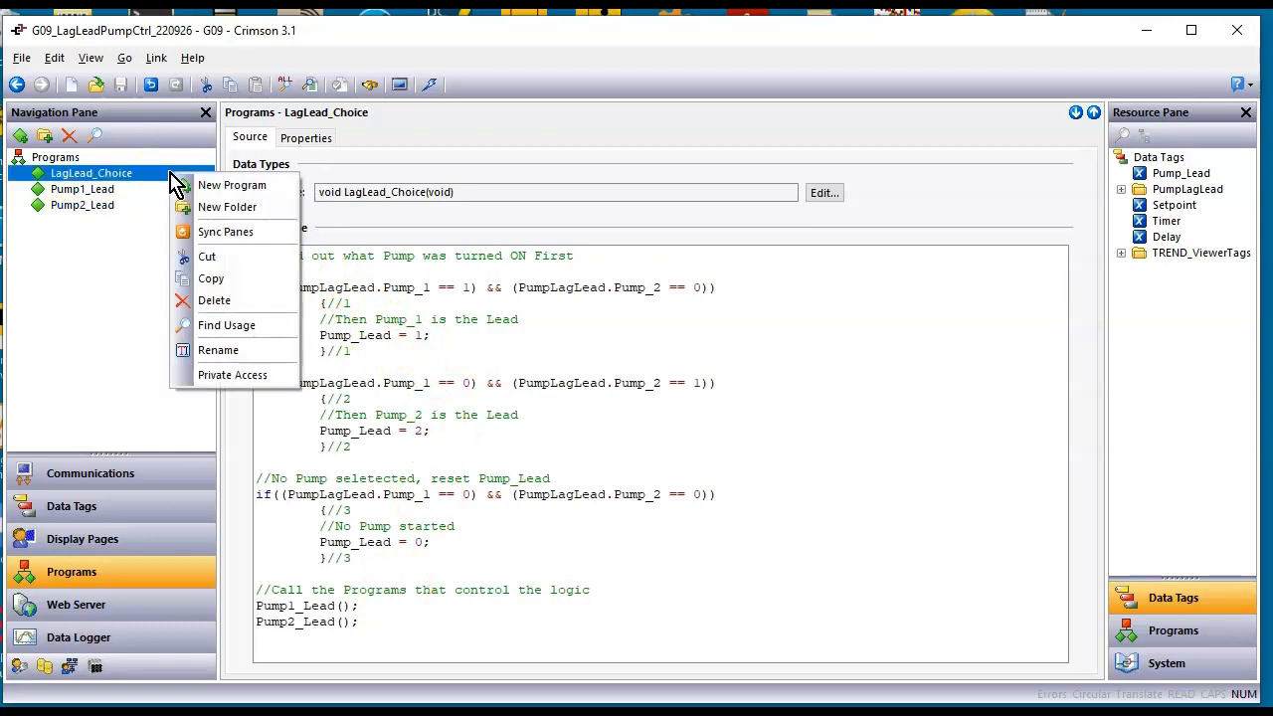
left_click(81, 538)
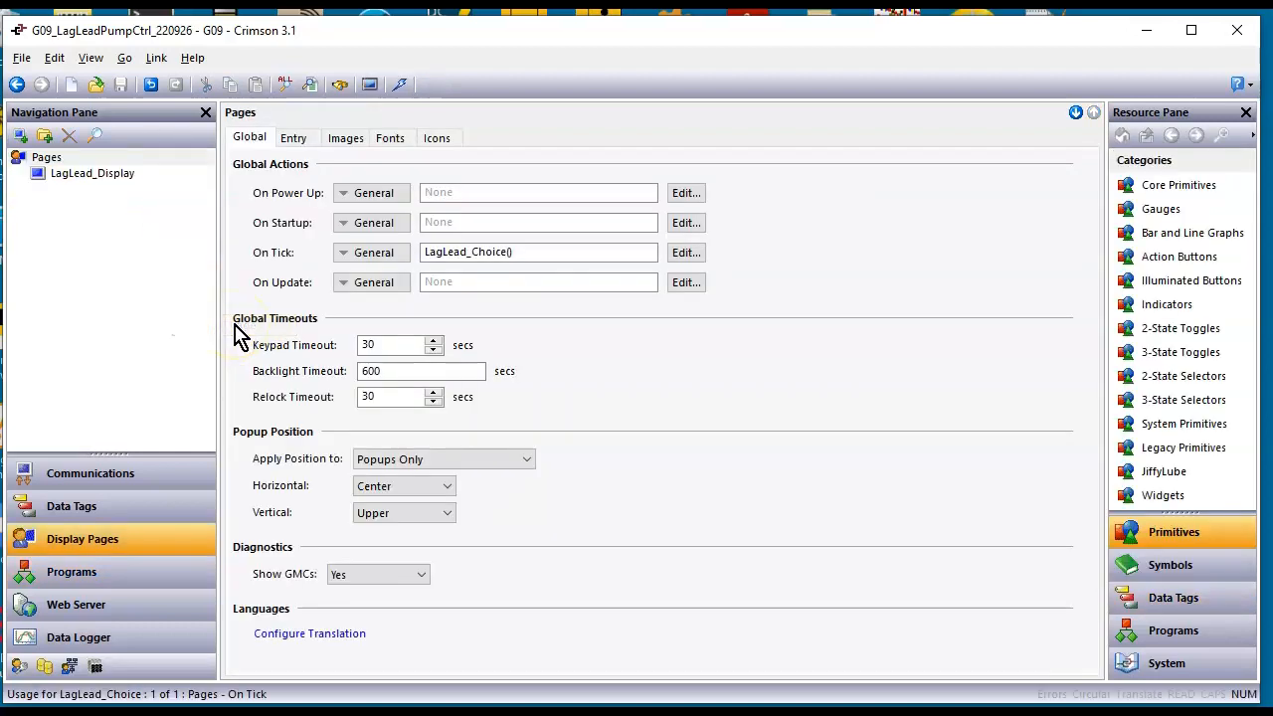
left_click(45, 156)
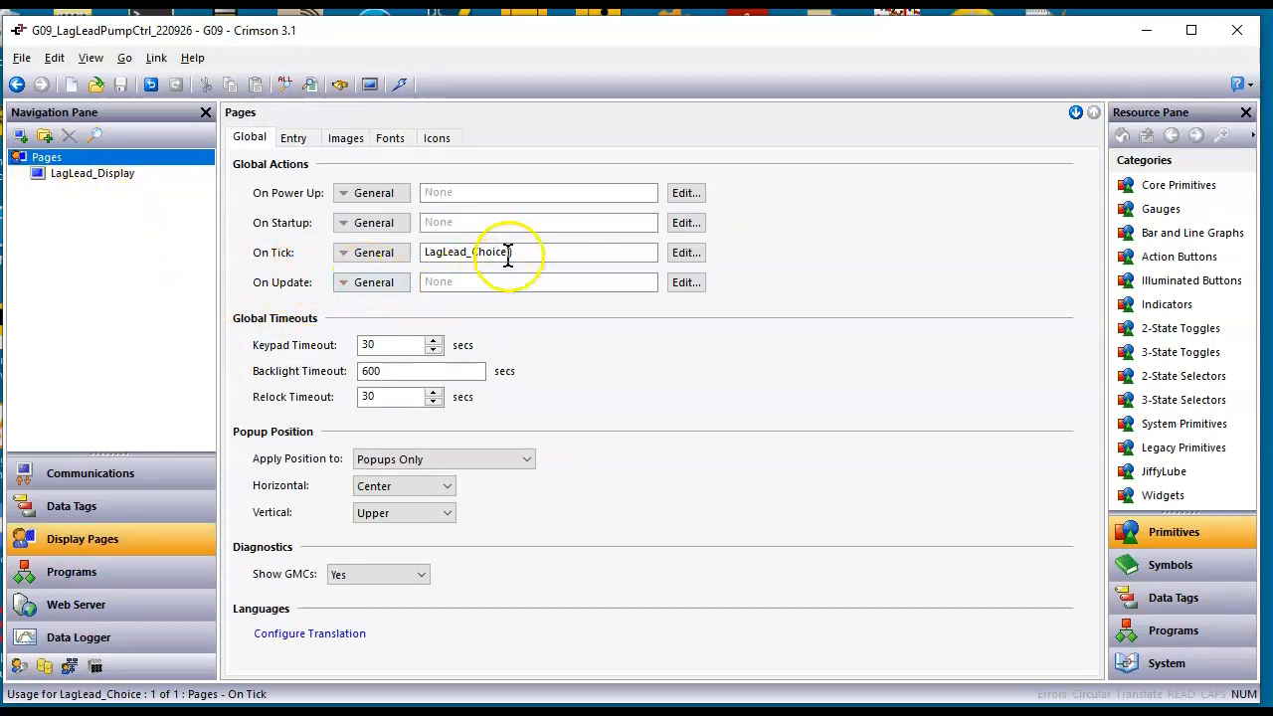
type("()")
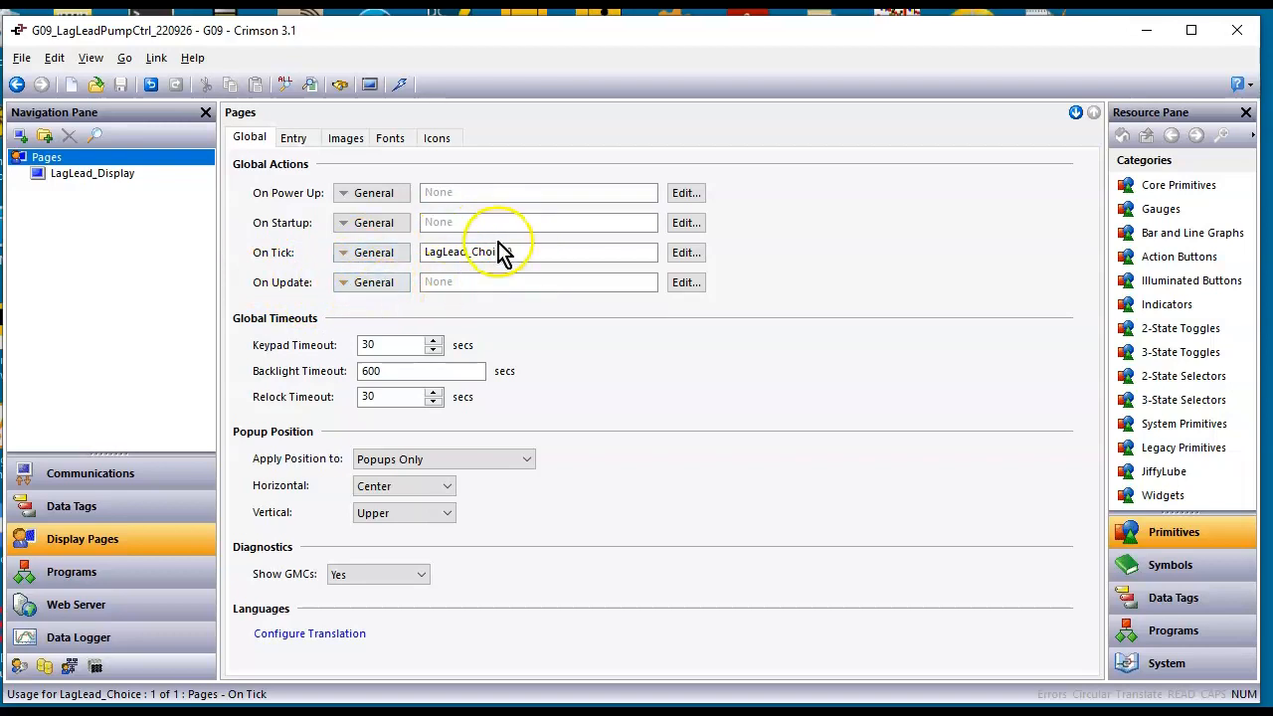
mouse_move(90, 572)
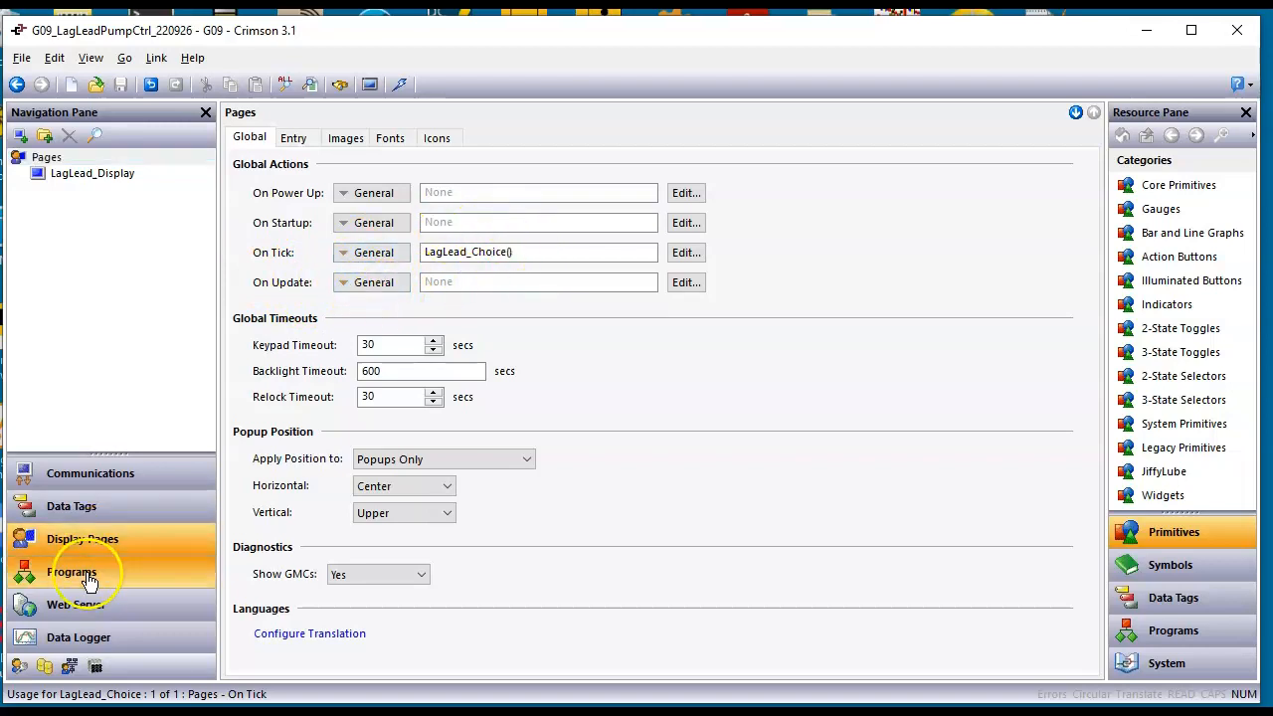
left_click(72, 571)
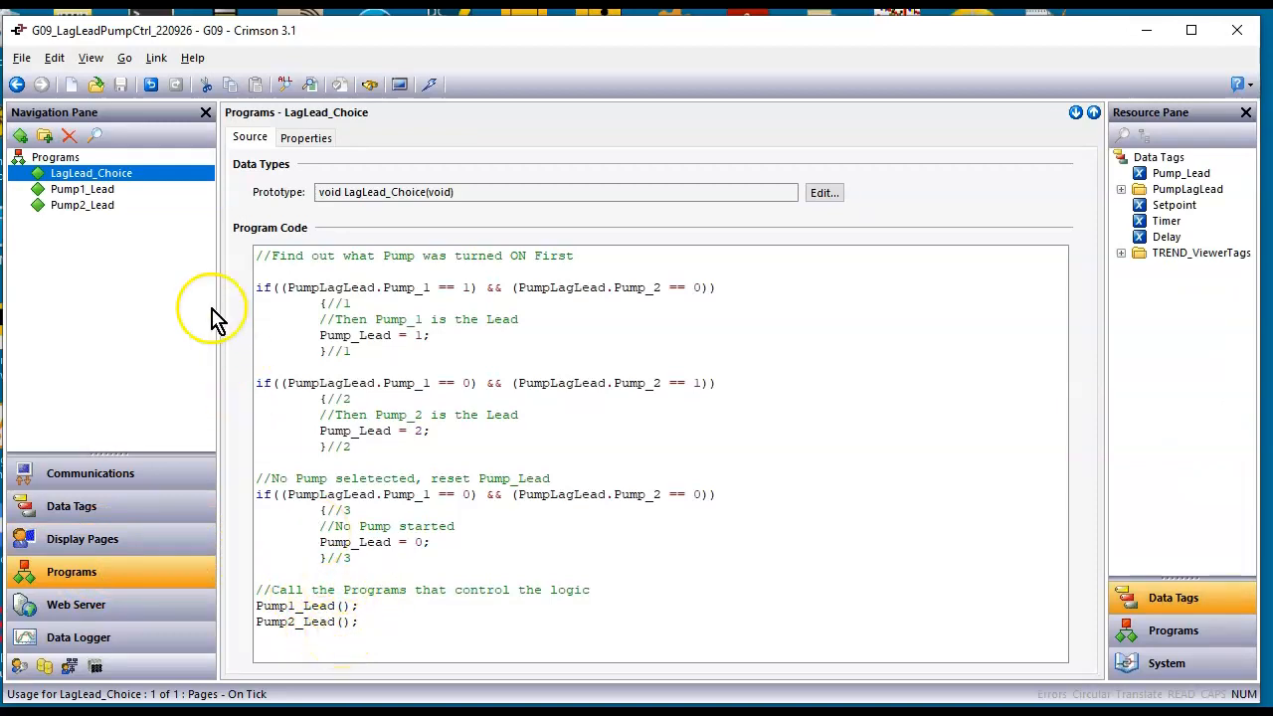
Walk through Pump1_Lead's code, then Pump2_Lead's, marking up its nested blocks
left_click(82, 188)
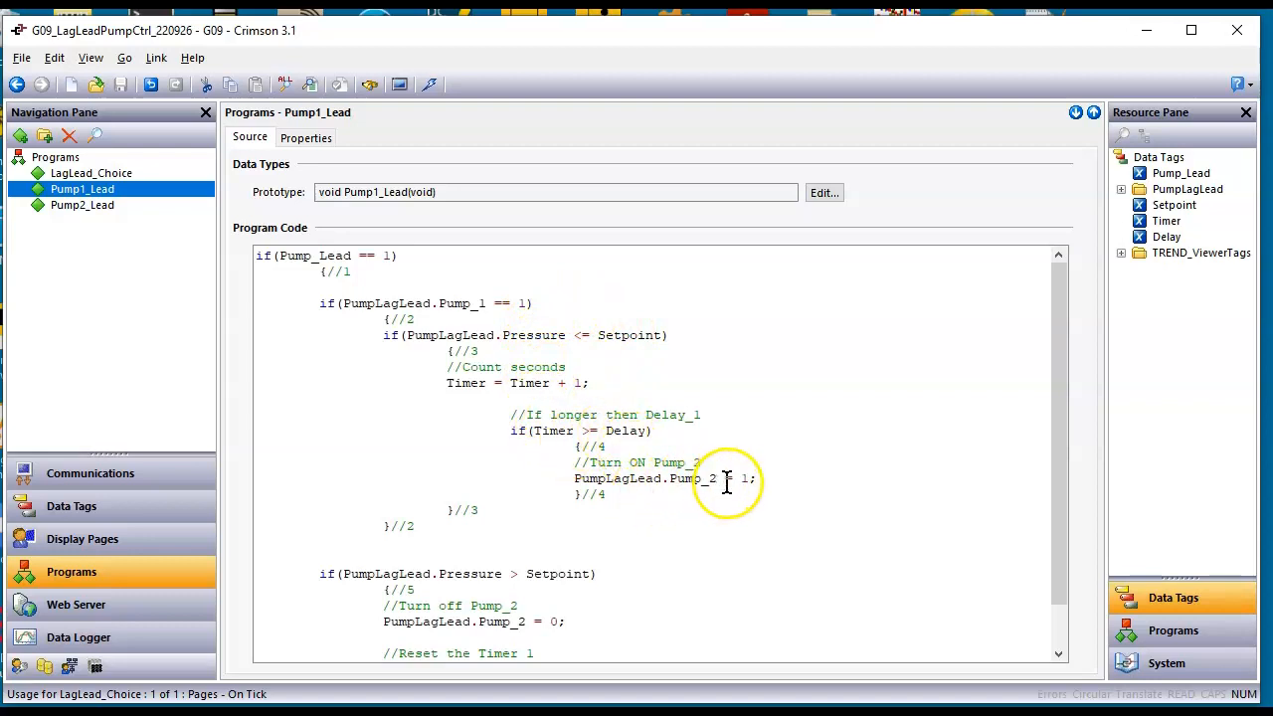
mouse_move(602, 311)
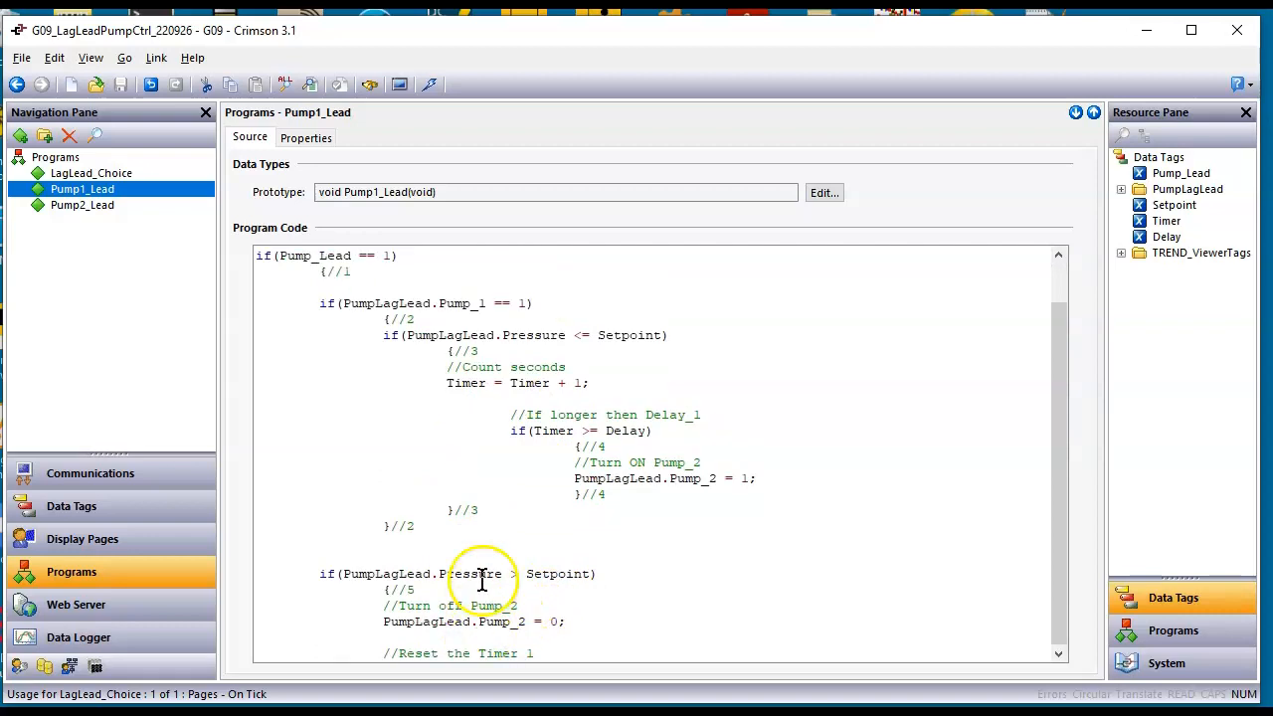
left_click(82, 205)
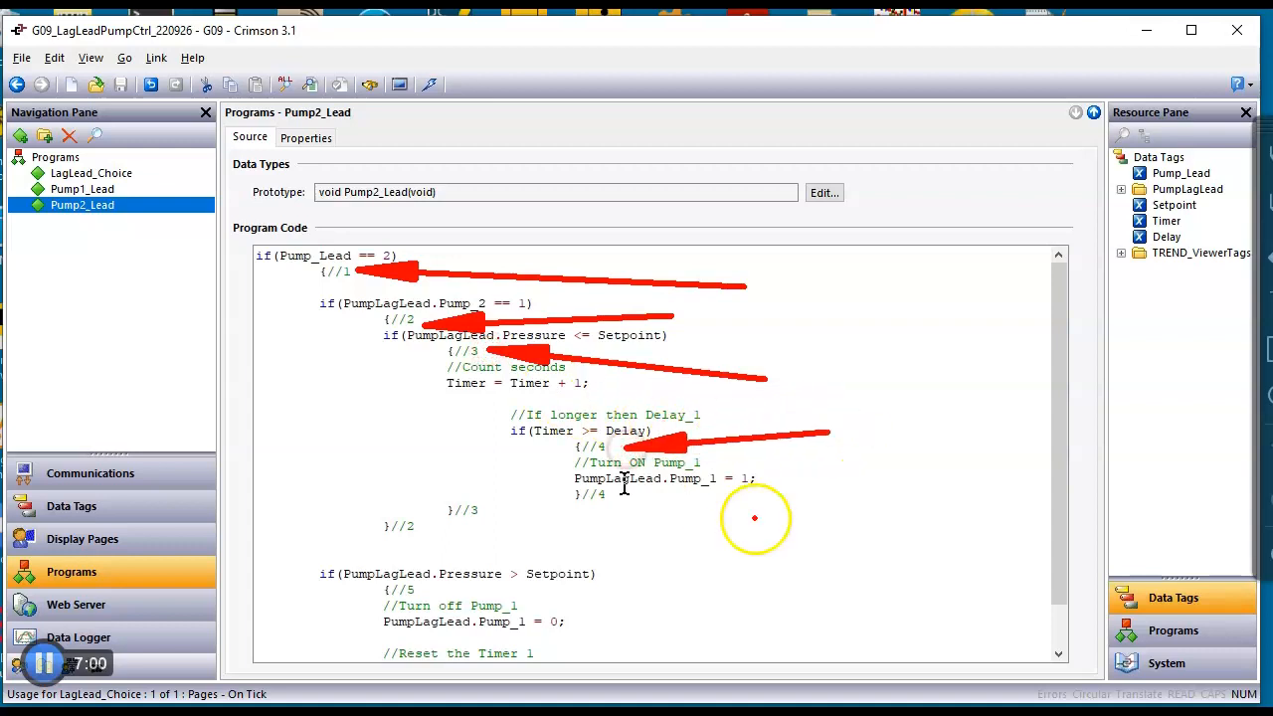
left_click_drag(671, 504, 915, 504)
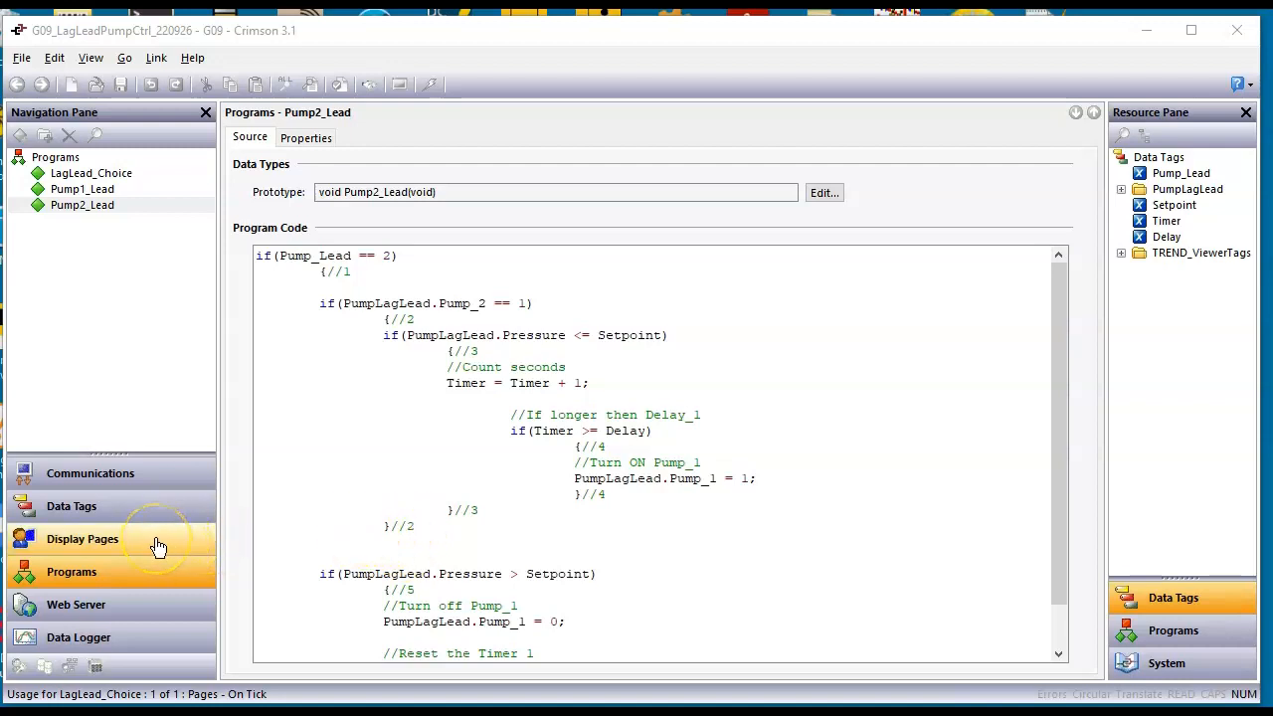
Toggle Pump 2 off and on and toggle Pump 1, then open the Delay tag
left_click(82, 538)
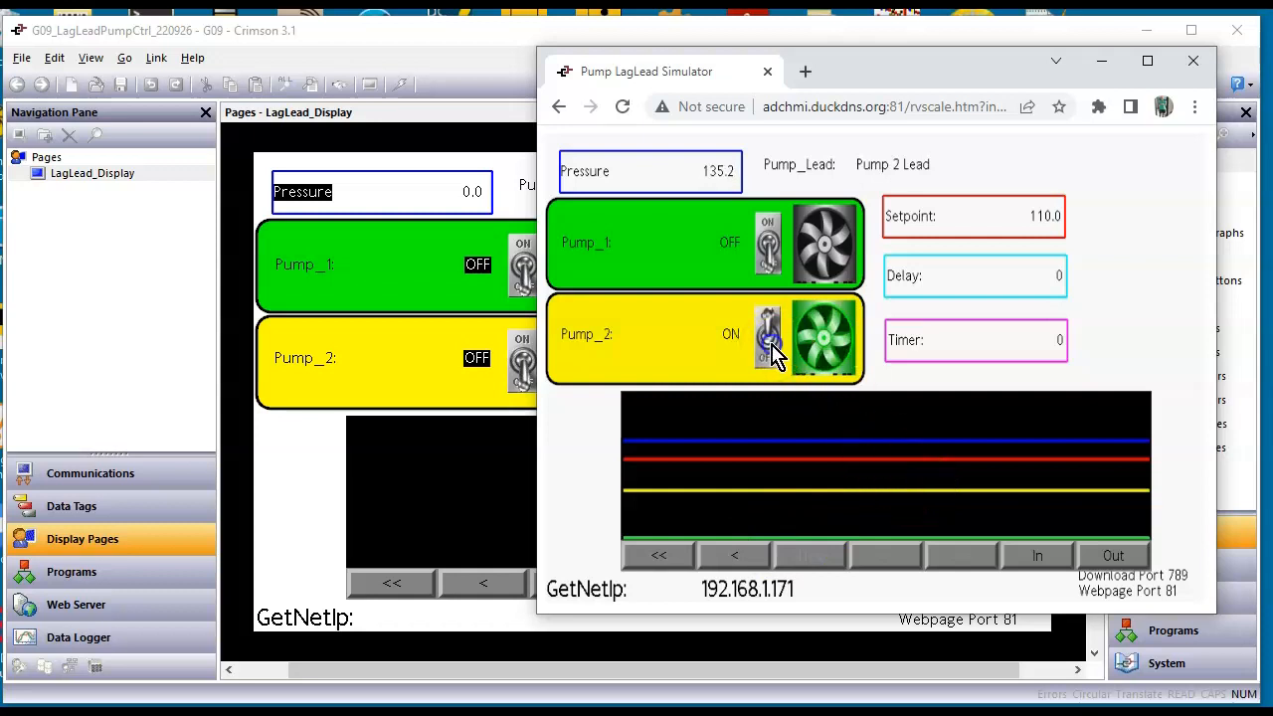
left_click(768, 338)
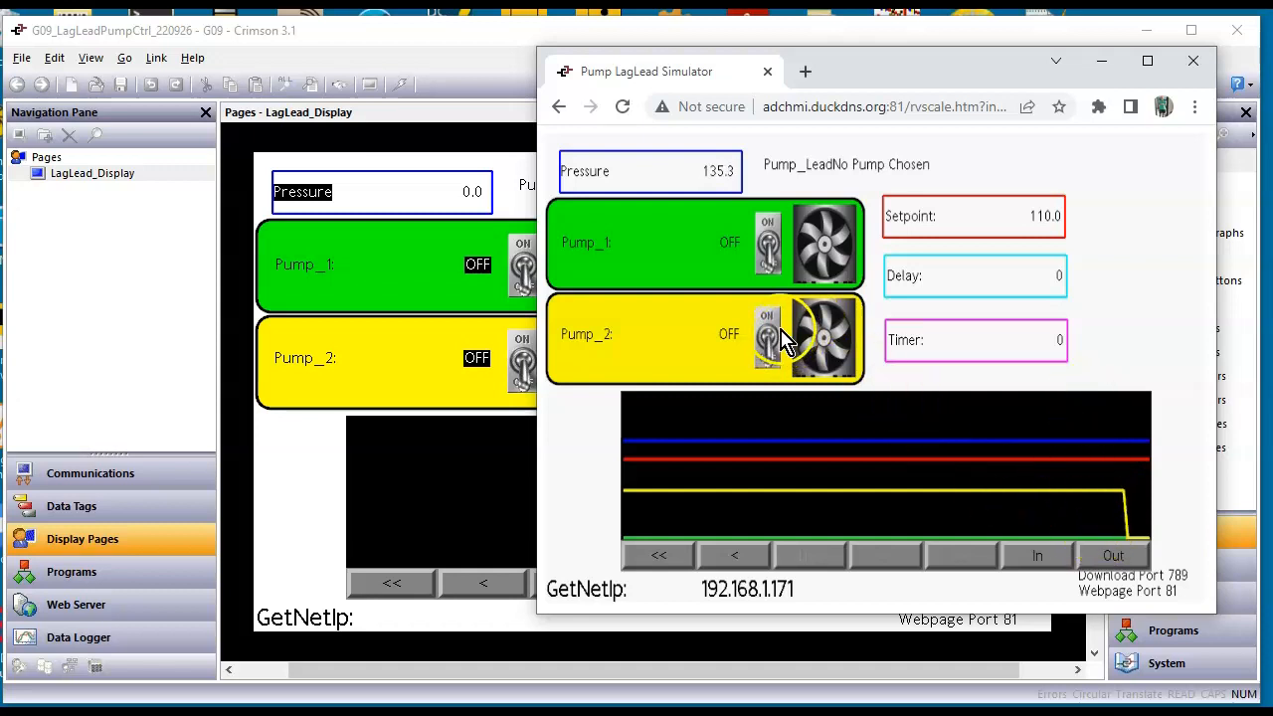
left_click(767, 333)
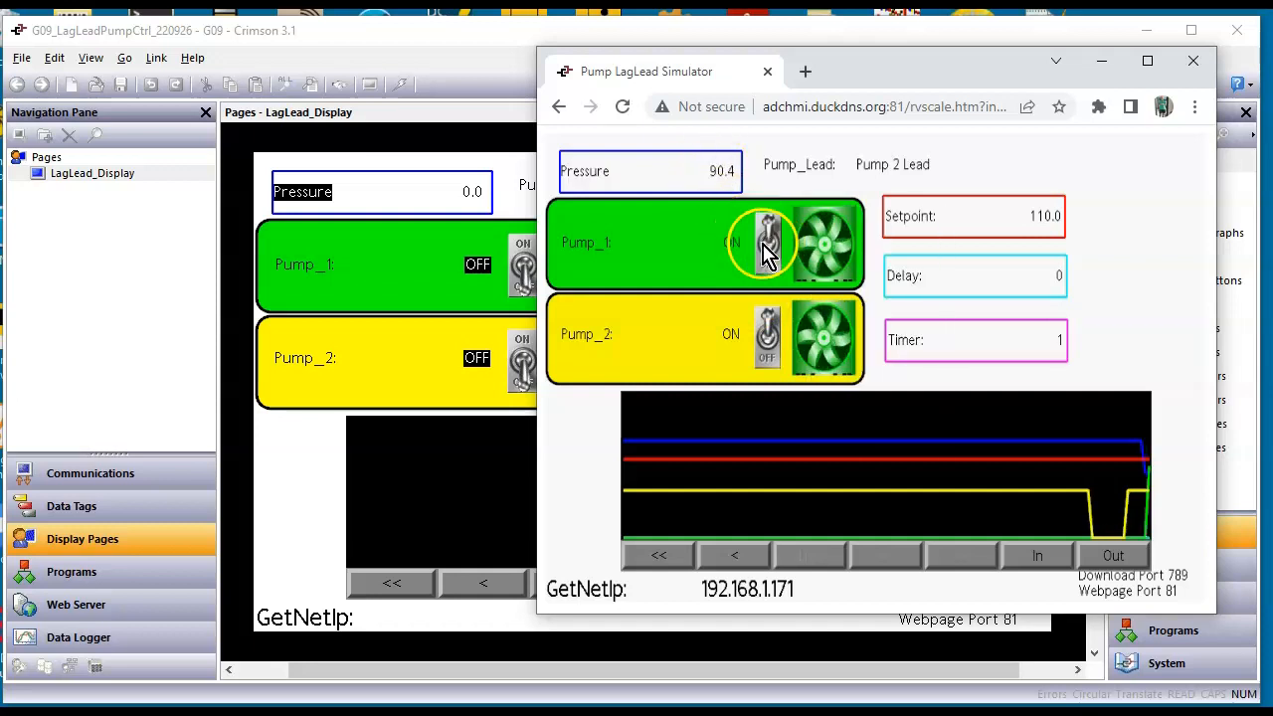
left_click(767, 242)
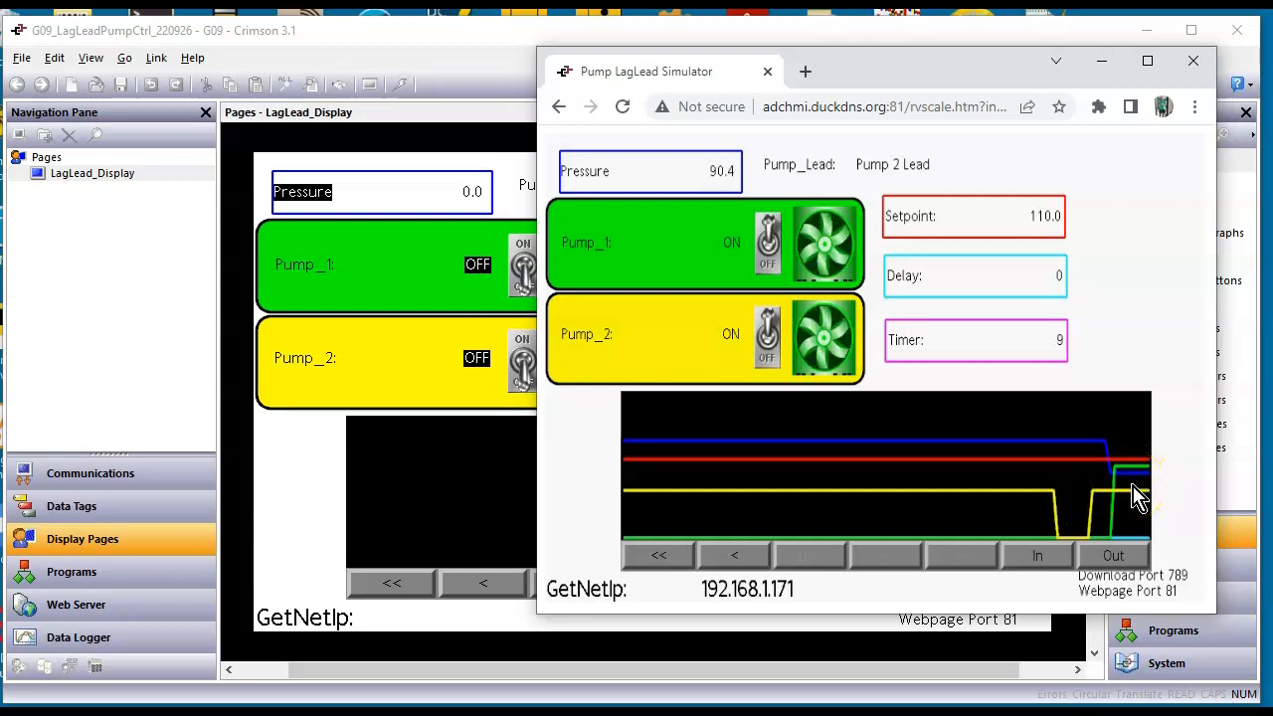
left_click(71, 505)
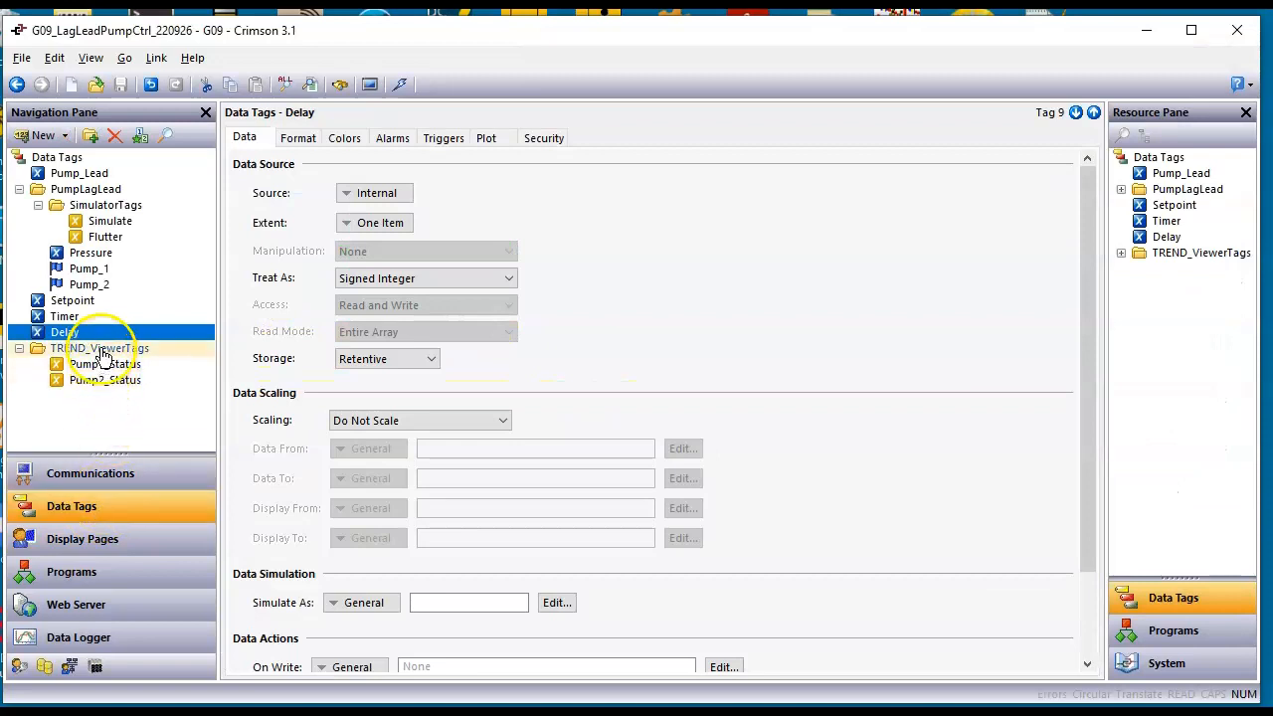
Review the Pump1_Status trend tag's Format limits, with a maximum value of 2
left_click(106, 364)
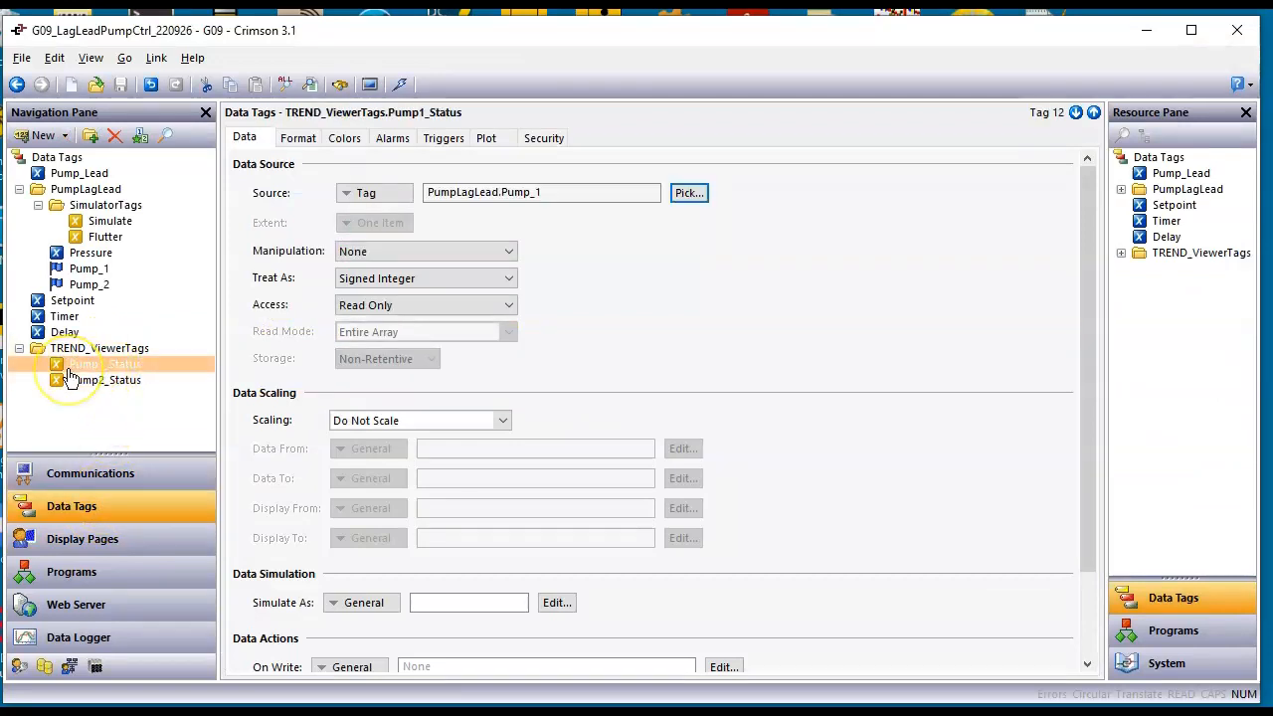
left_click(105, 364)
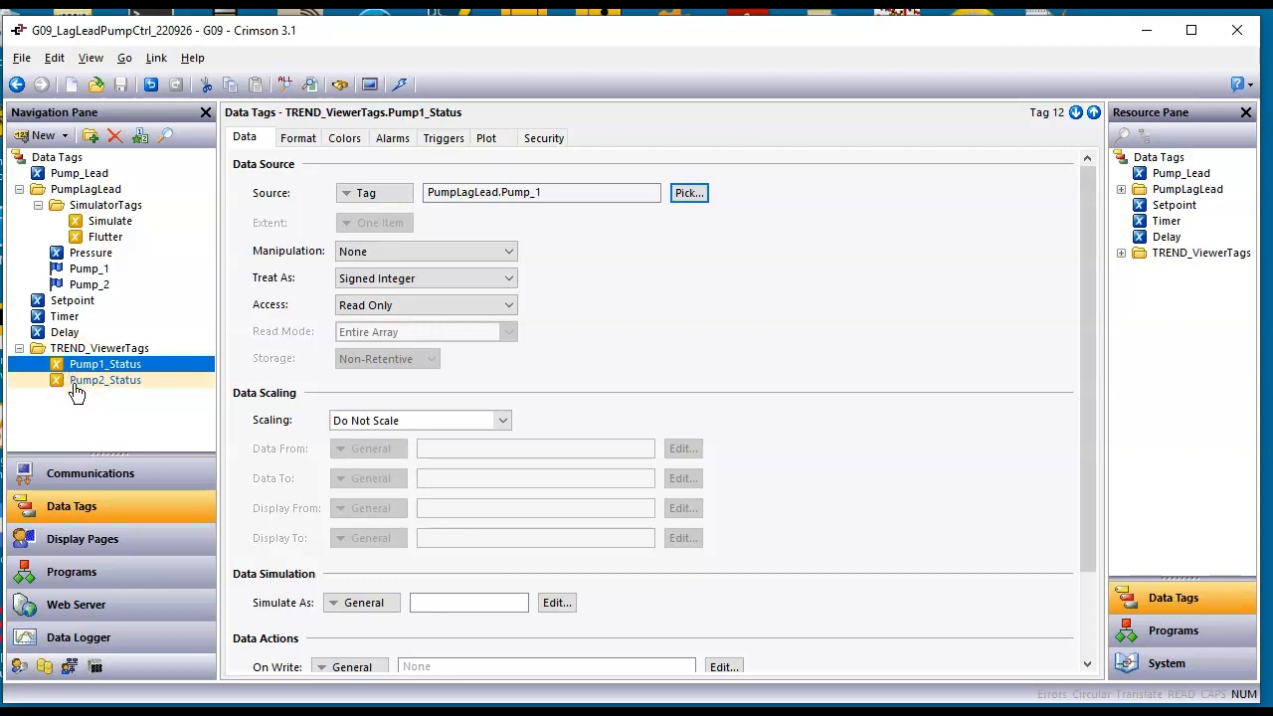
left_click(106, 364)
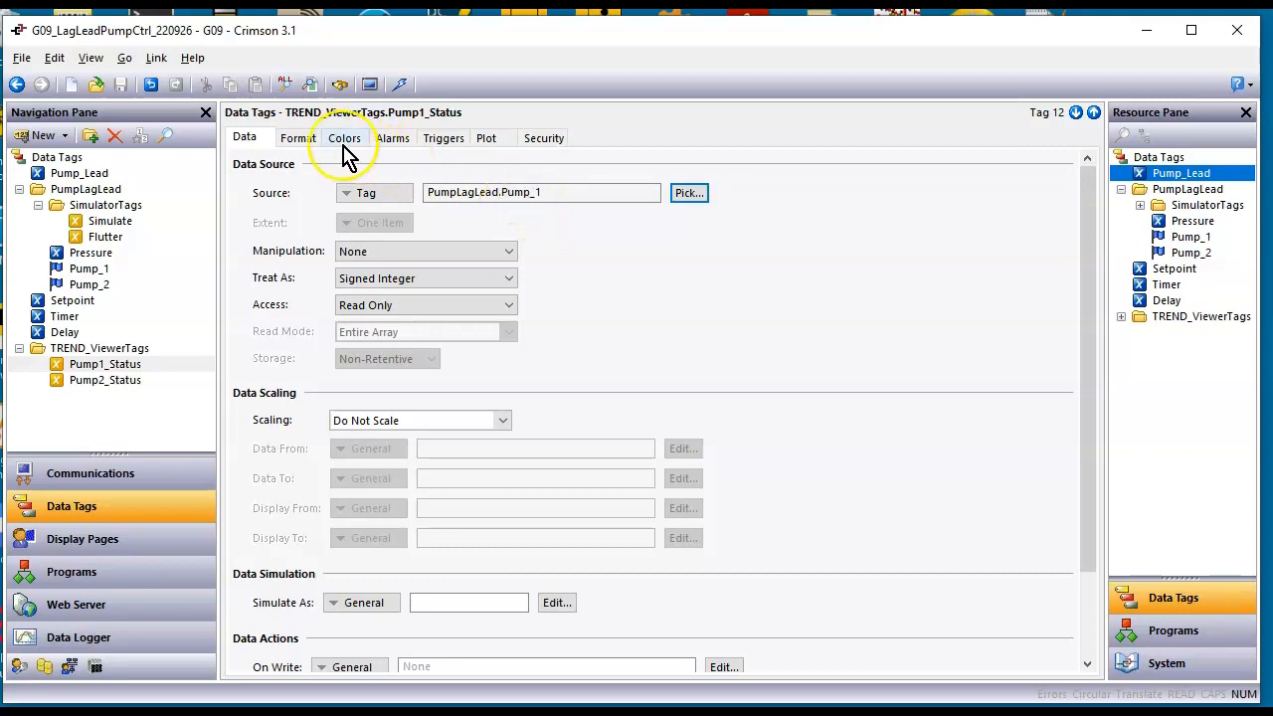
left_click(297, 137)
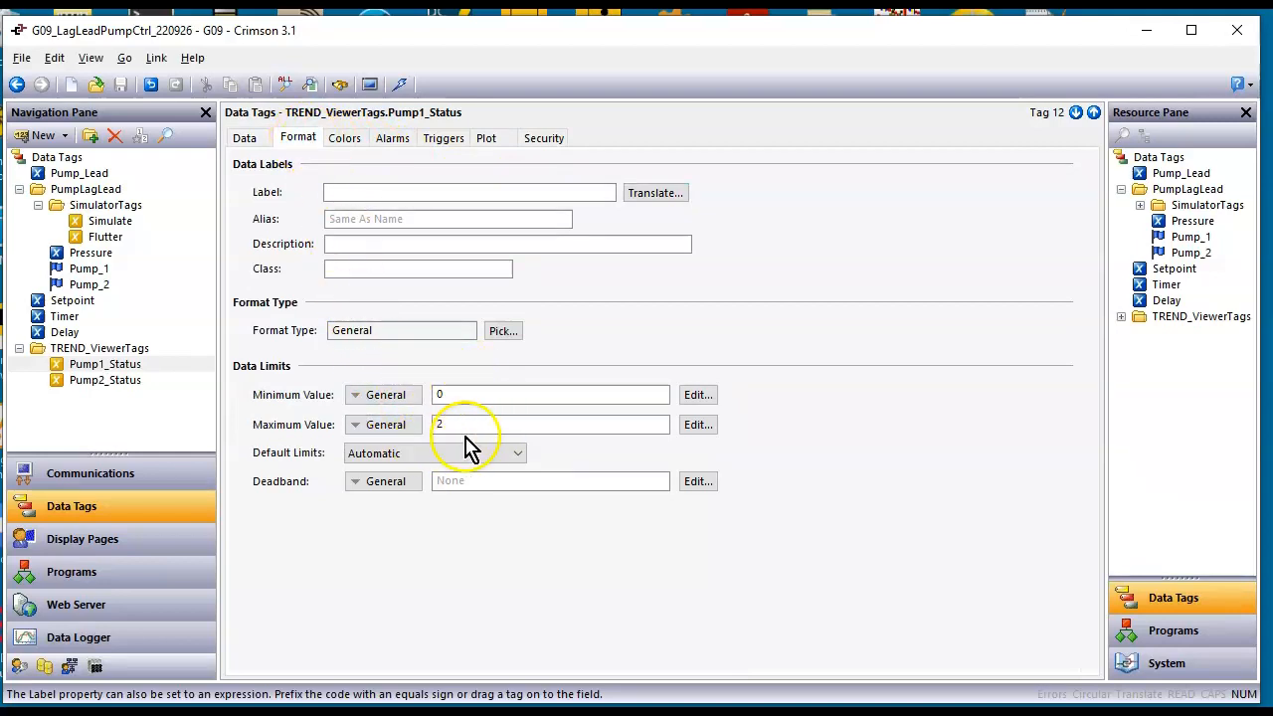
left_click(106, 380)
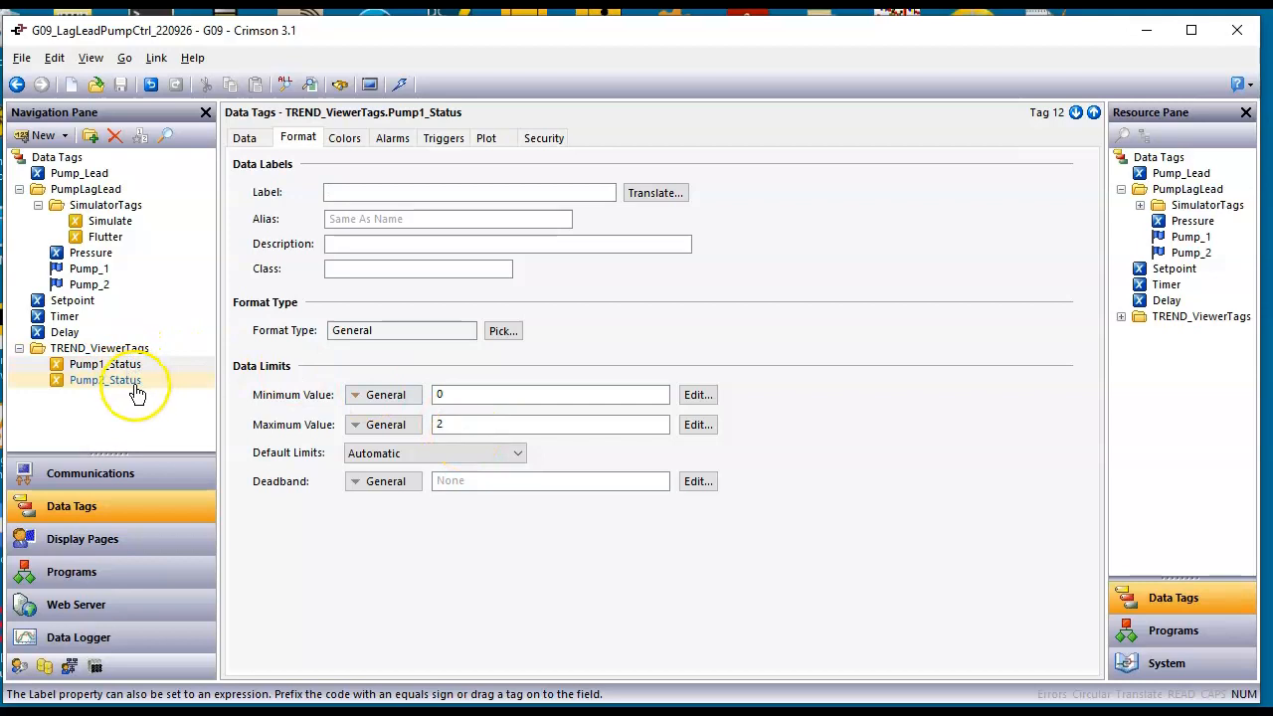
Set Pump2_Status's maximum value to 3 and return to the LagLead_Display page
left_click(104, 380)
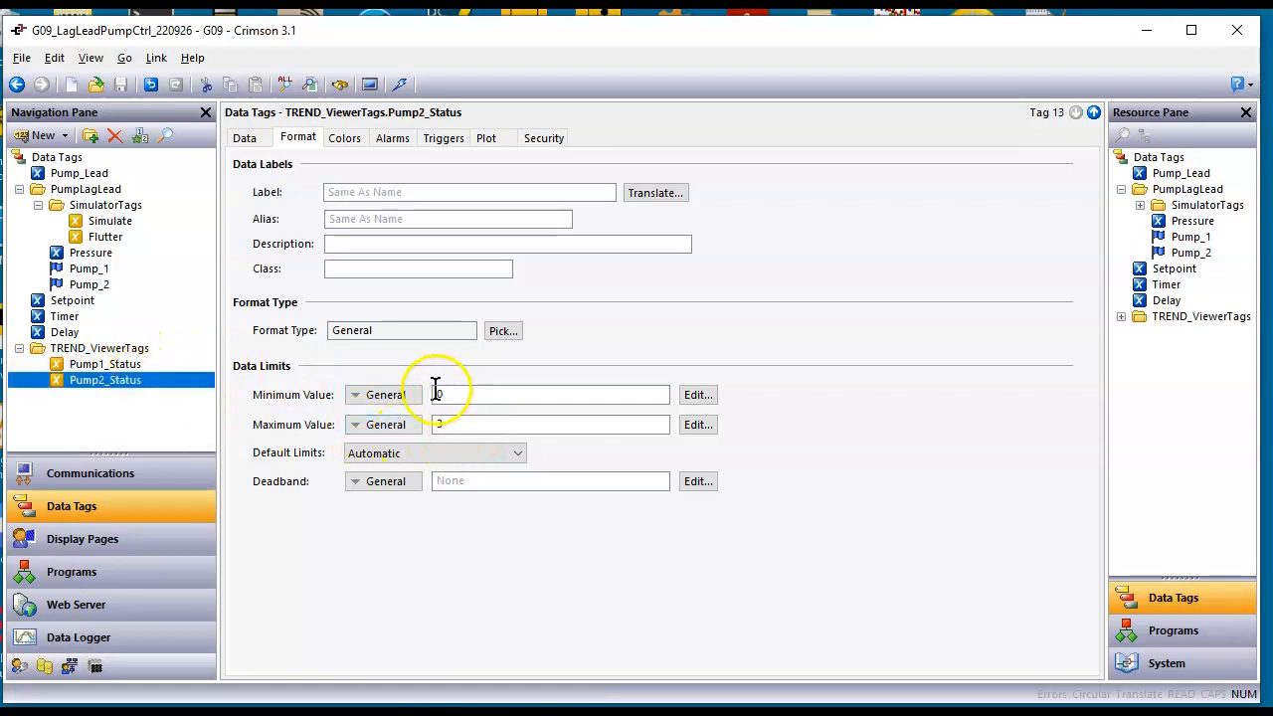
type("3")
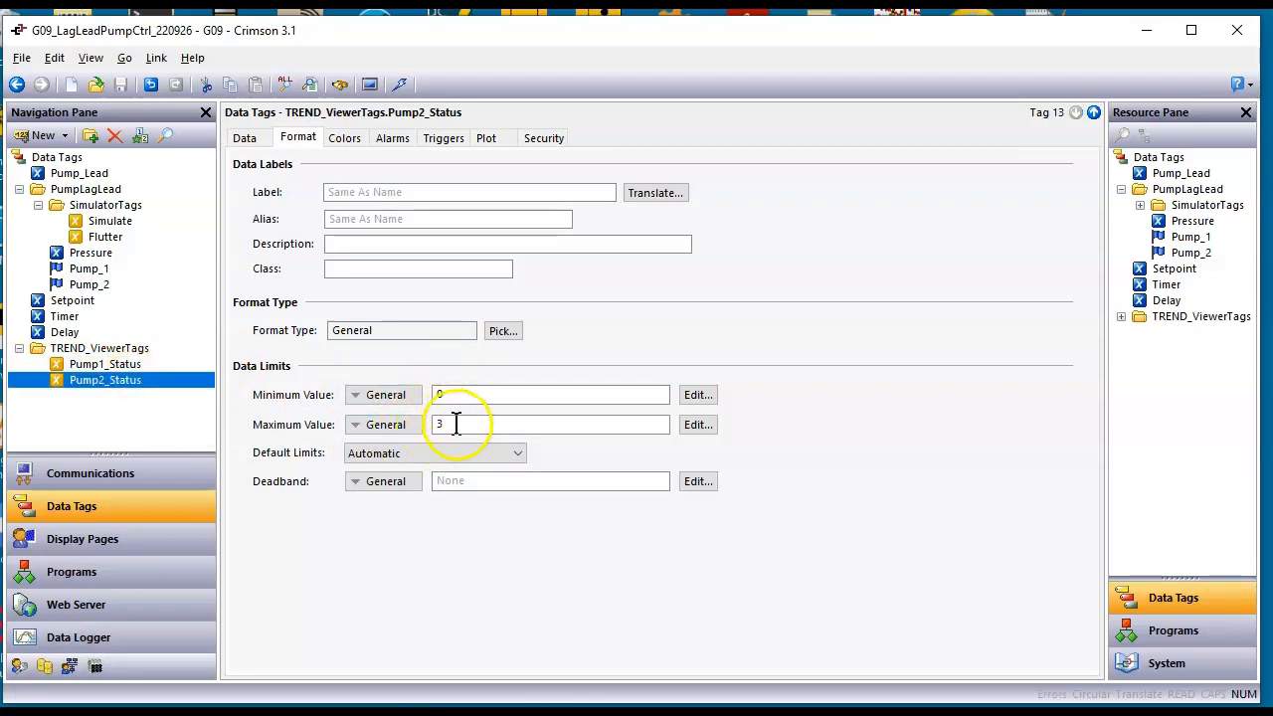
left_click(82, 538)
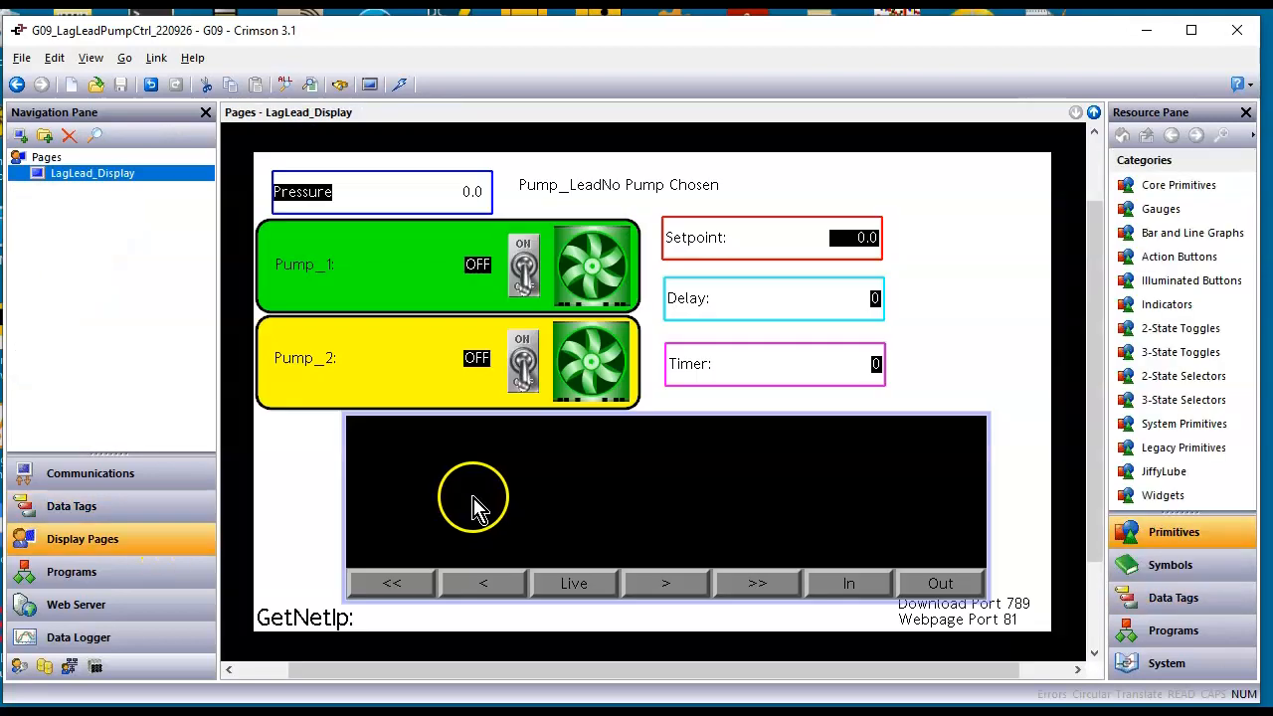
mouse_move(756, 522)
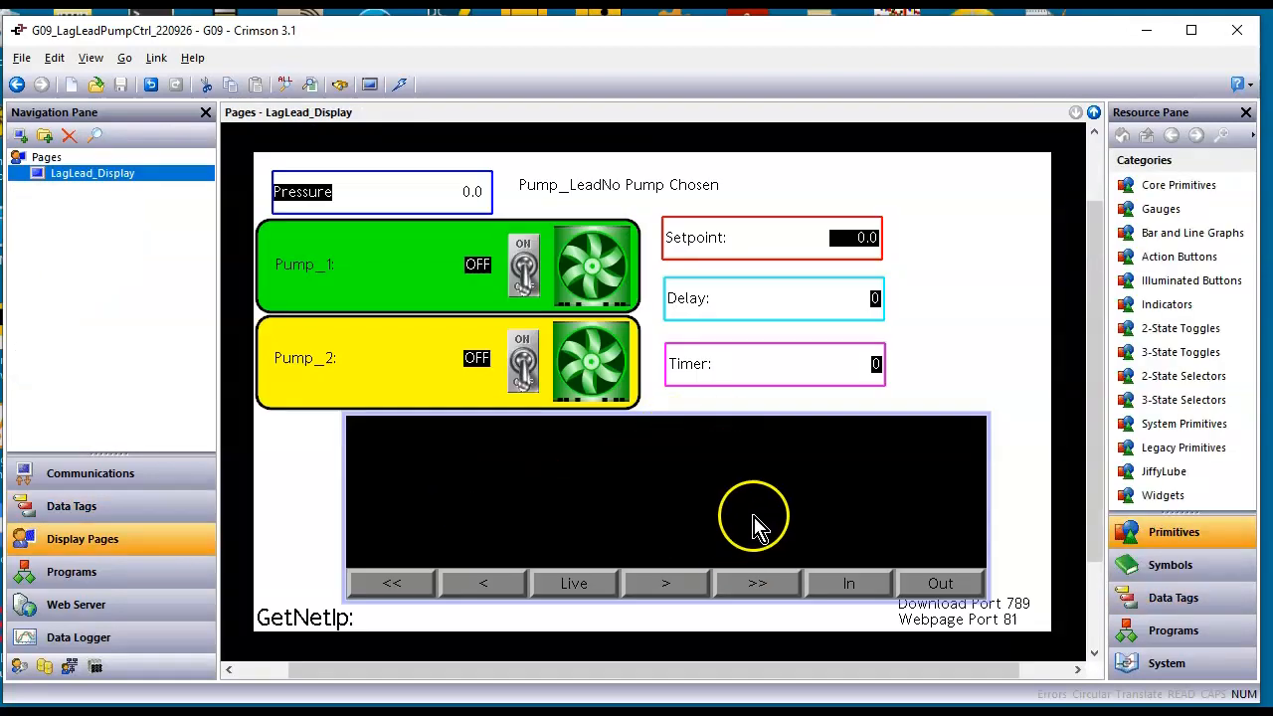
mouse_move(756, 523)
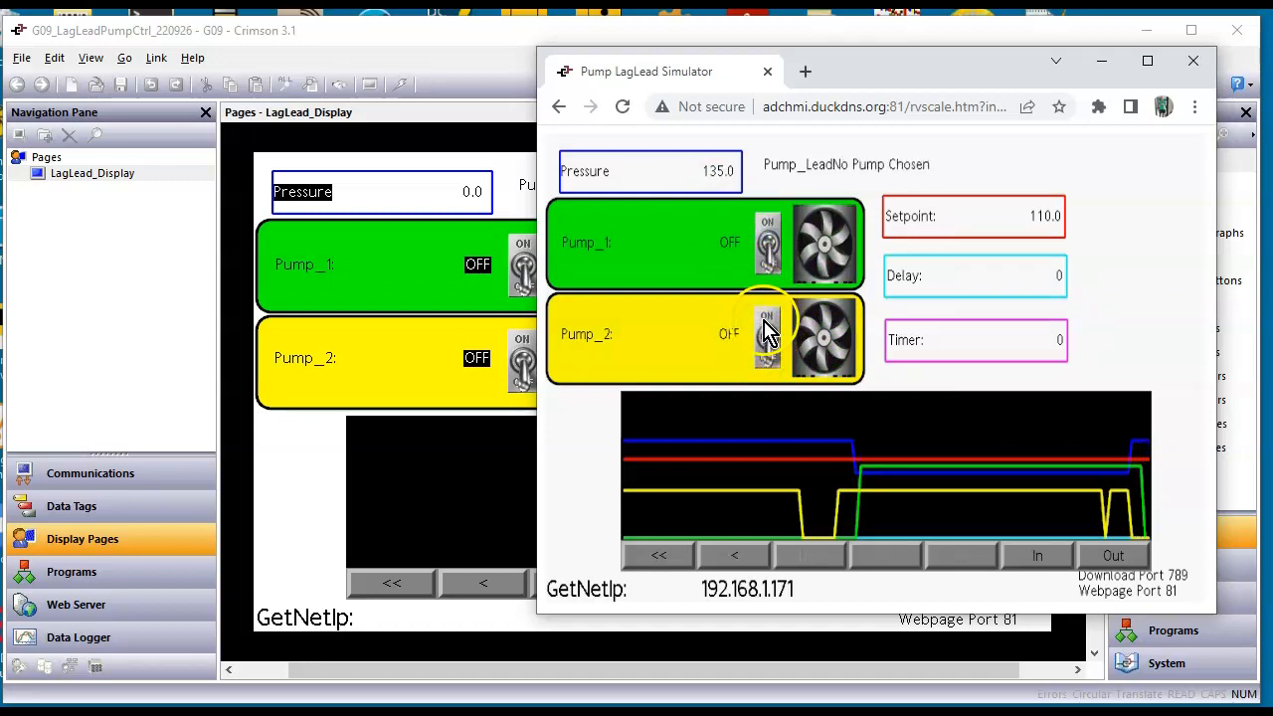
Switch Pump 1 on as the lead pump and set the delay to 3
left_click(767, 242)
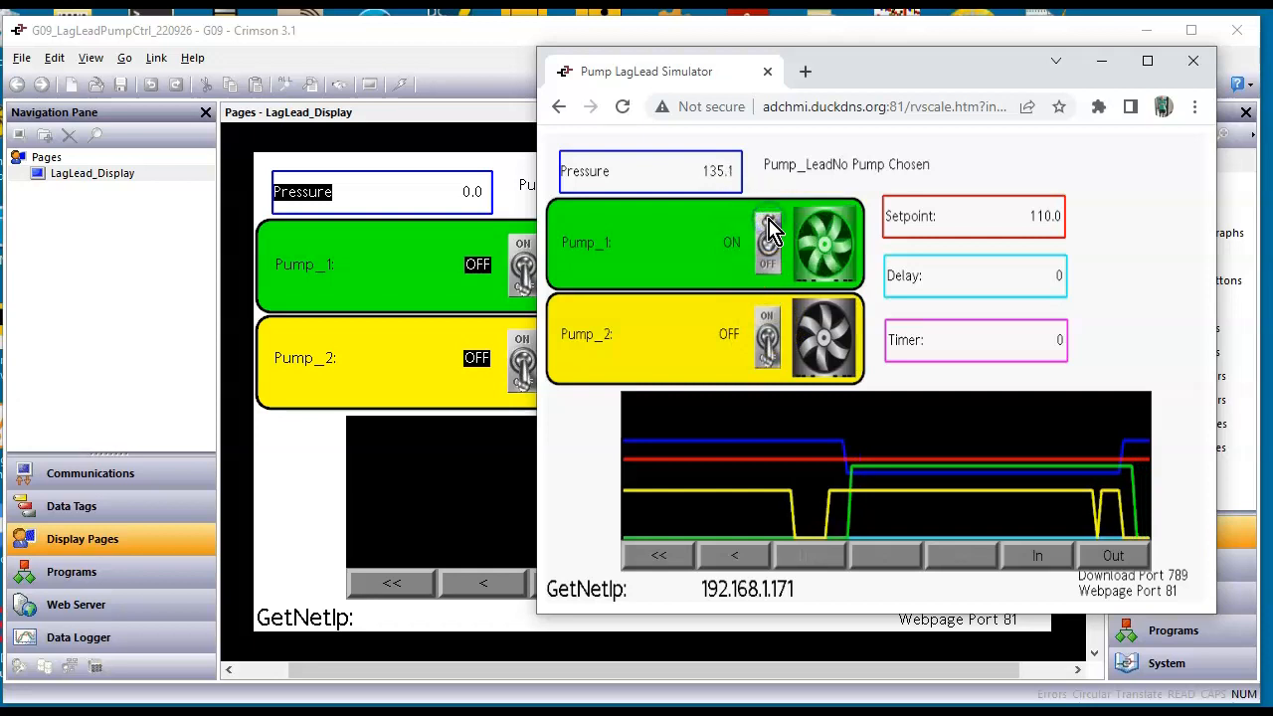
left_click(768, 245)
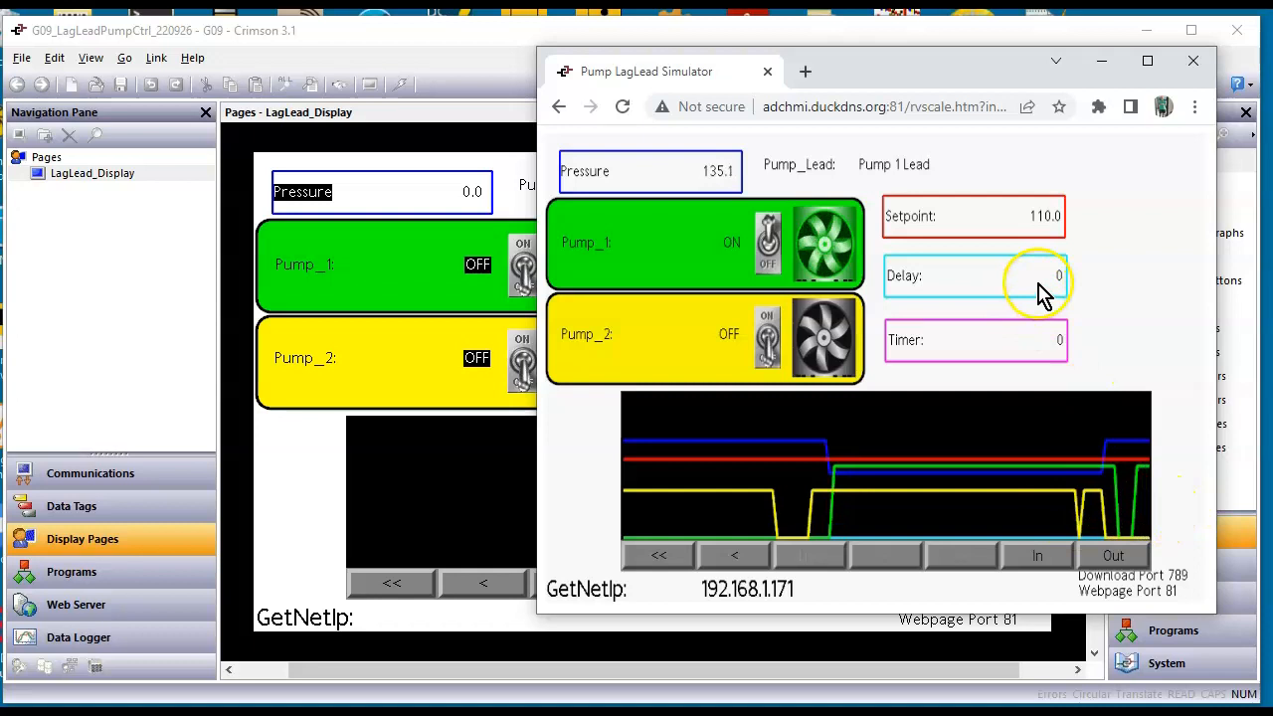
left_click(1035, 282)
type("3")
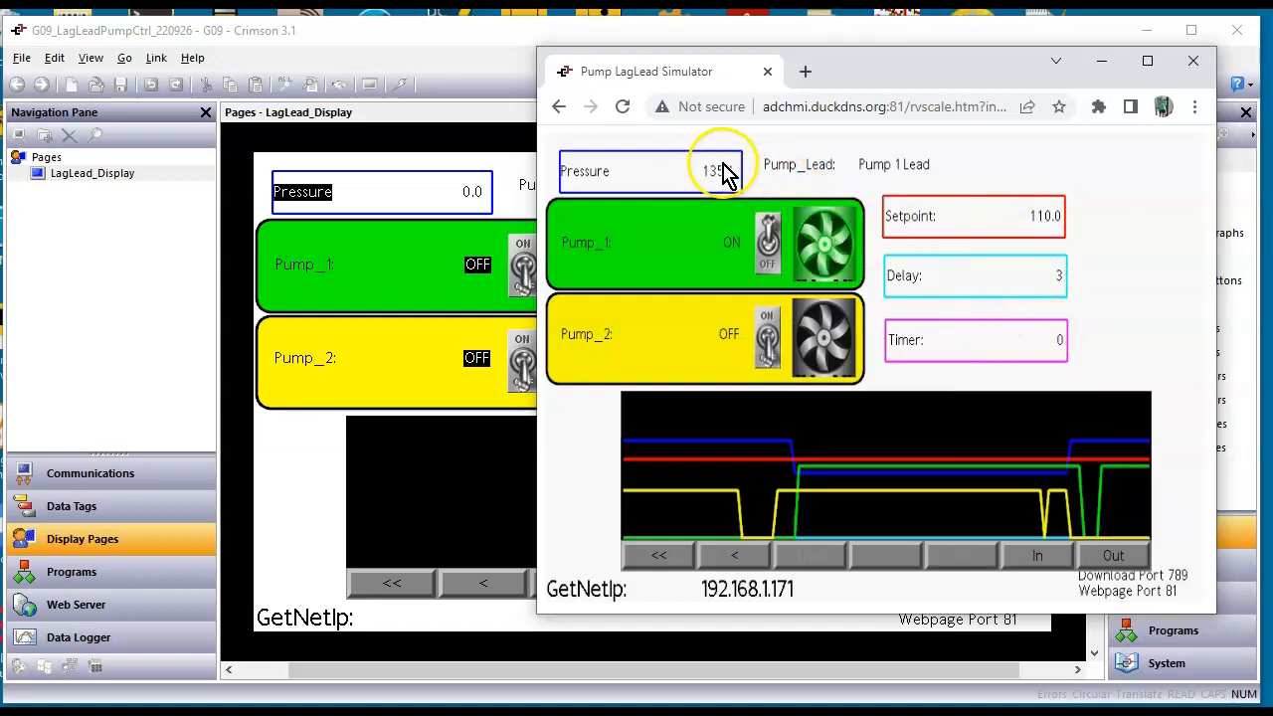
Change the simulated pressure so Pump 2 starts after the delay, then switch Pump 1 off
left_click(711, 171)
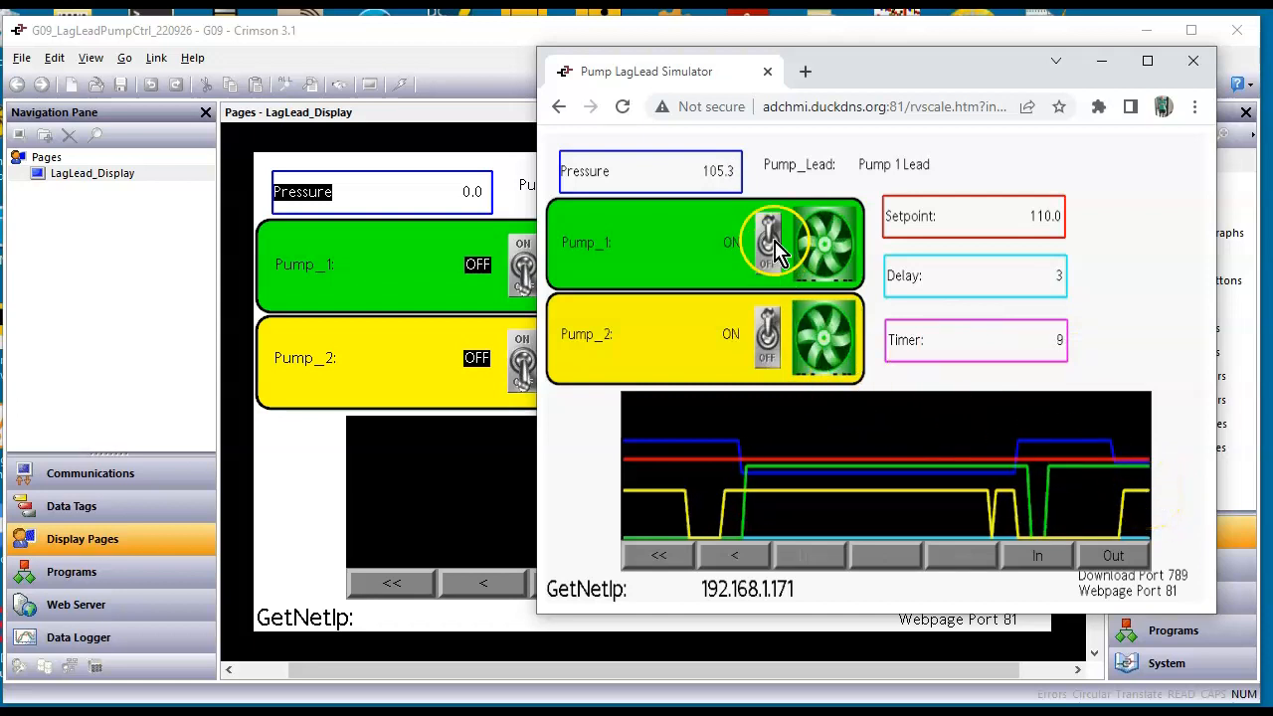
left_click(650, 171)
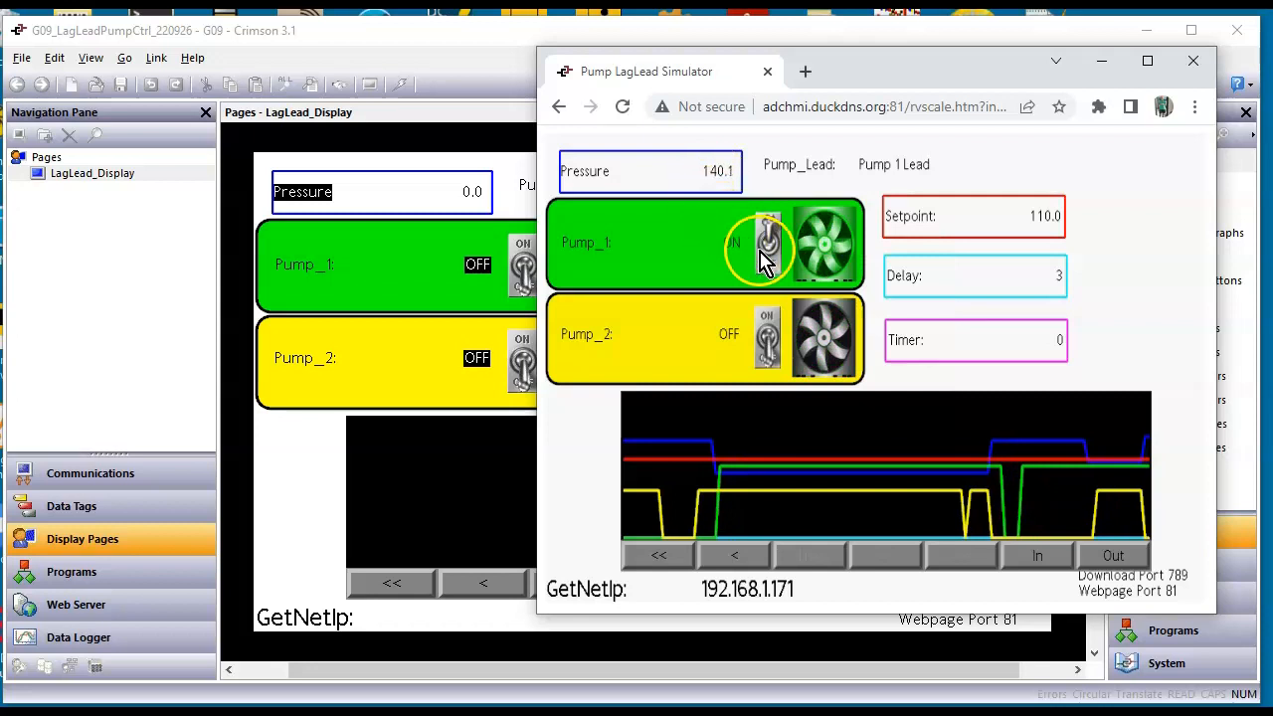
left_click(767, 242)
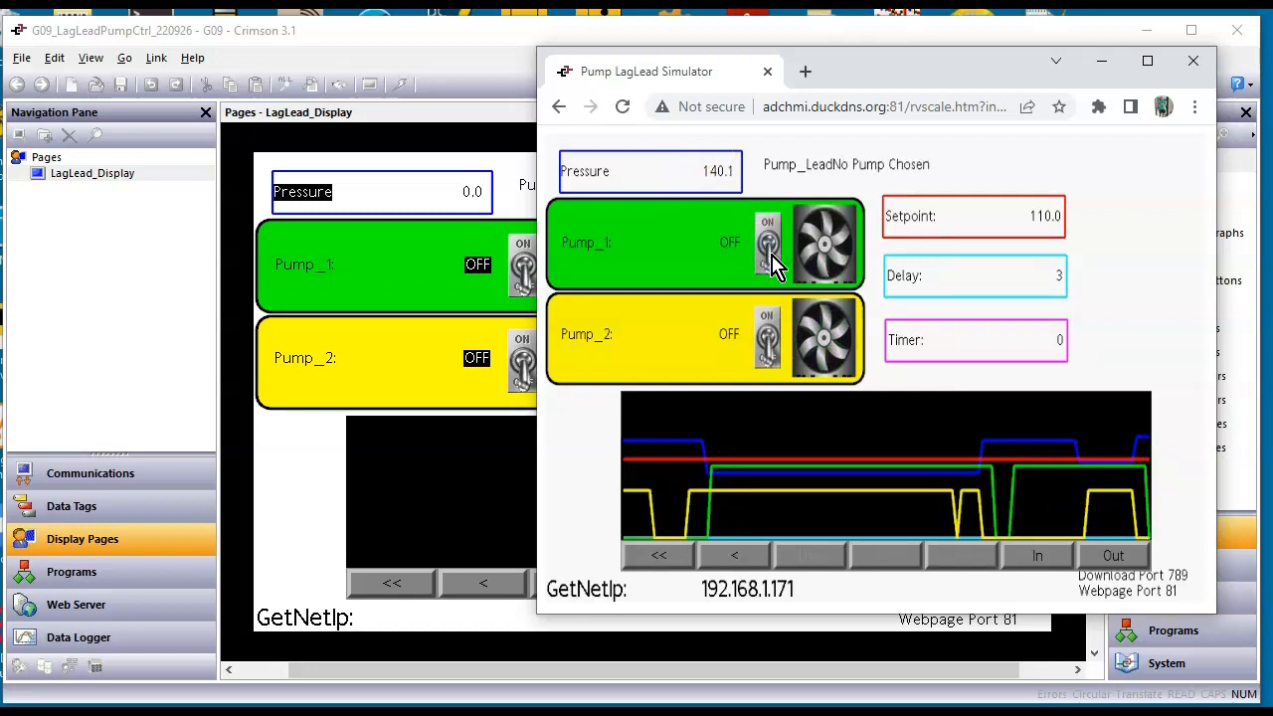